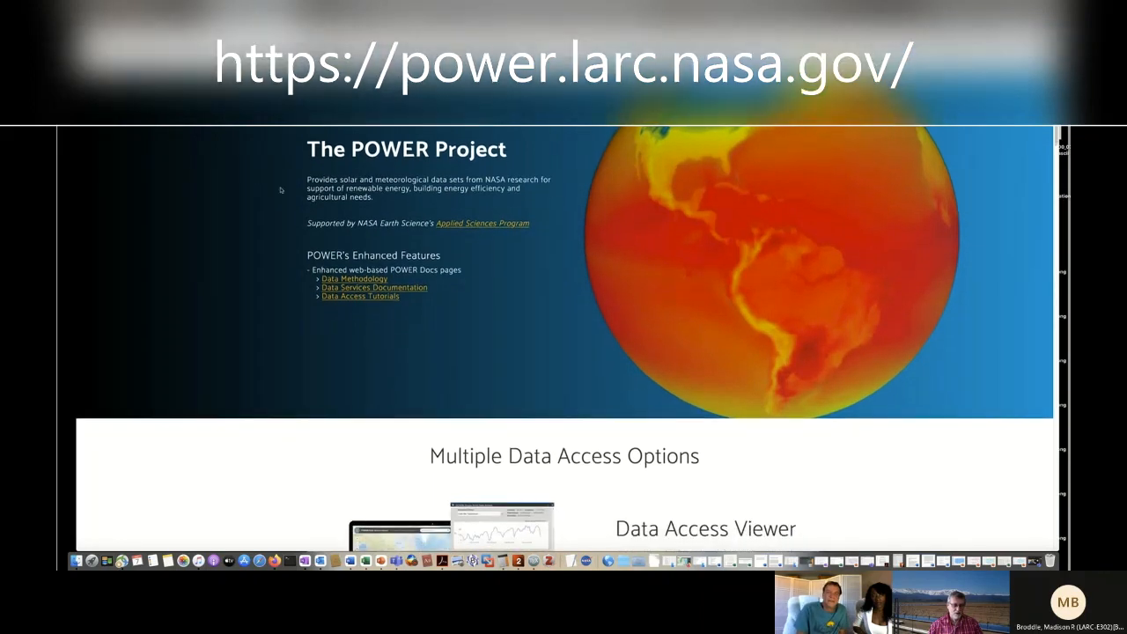
# - Scroll down the POWER page and launch the Data Access Viewer
pyautogui.scroll(-3)
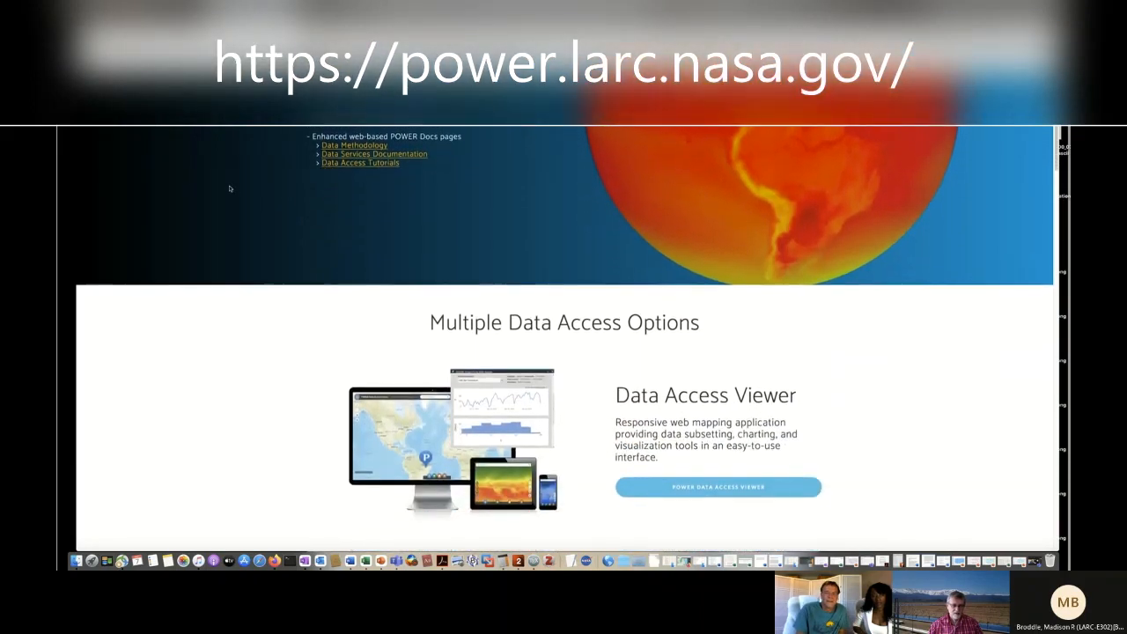
pyautogui.scroll(-3)
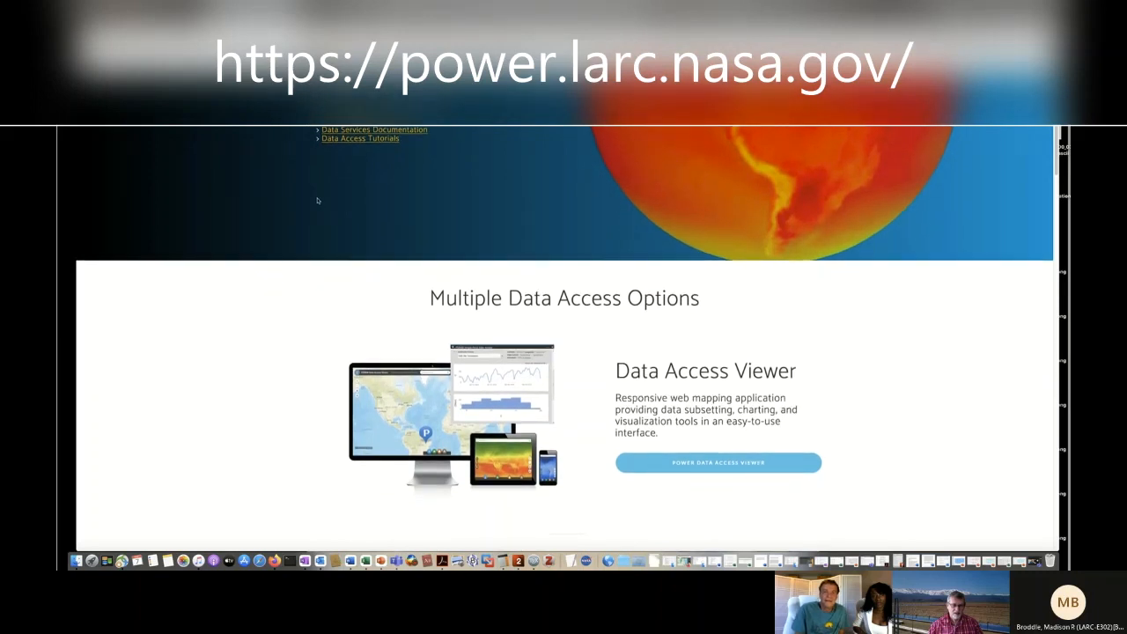
pyautogui.scroll(-3)
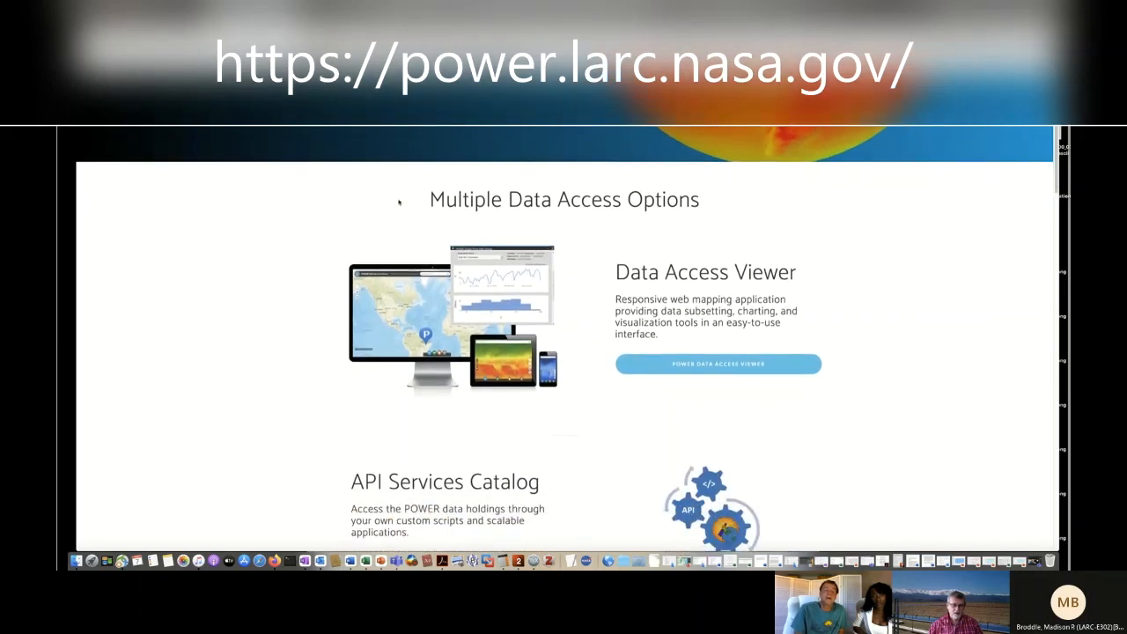
pyautogui.scroll(-3)
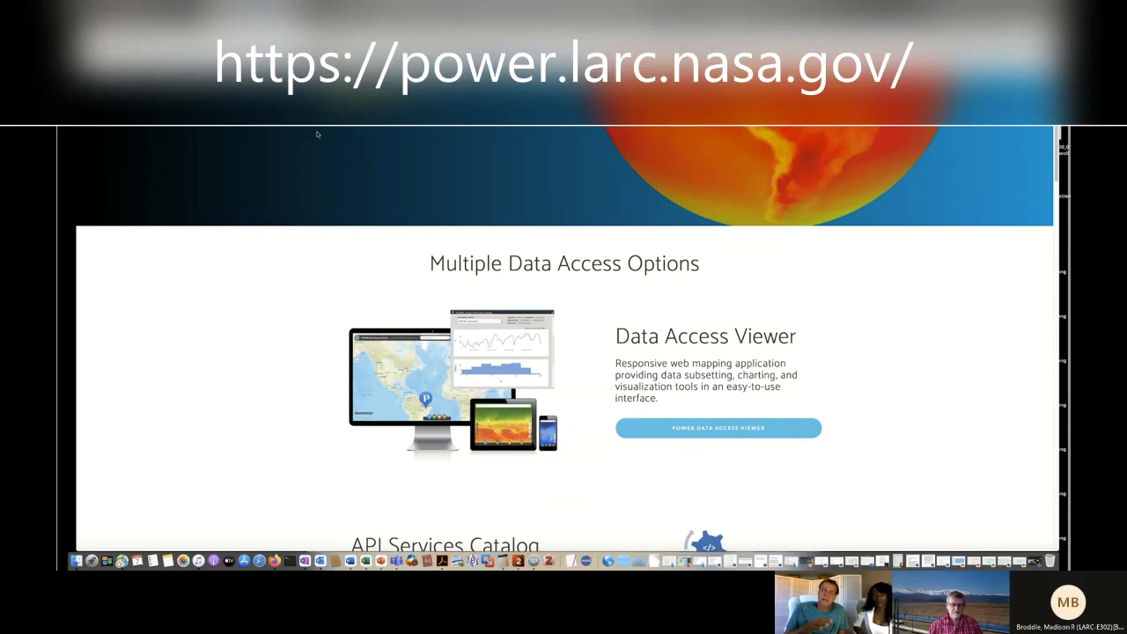
pyautogui.scroll(-3)
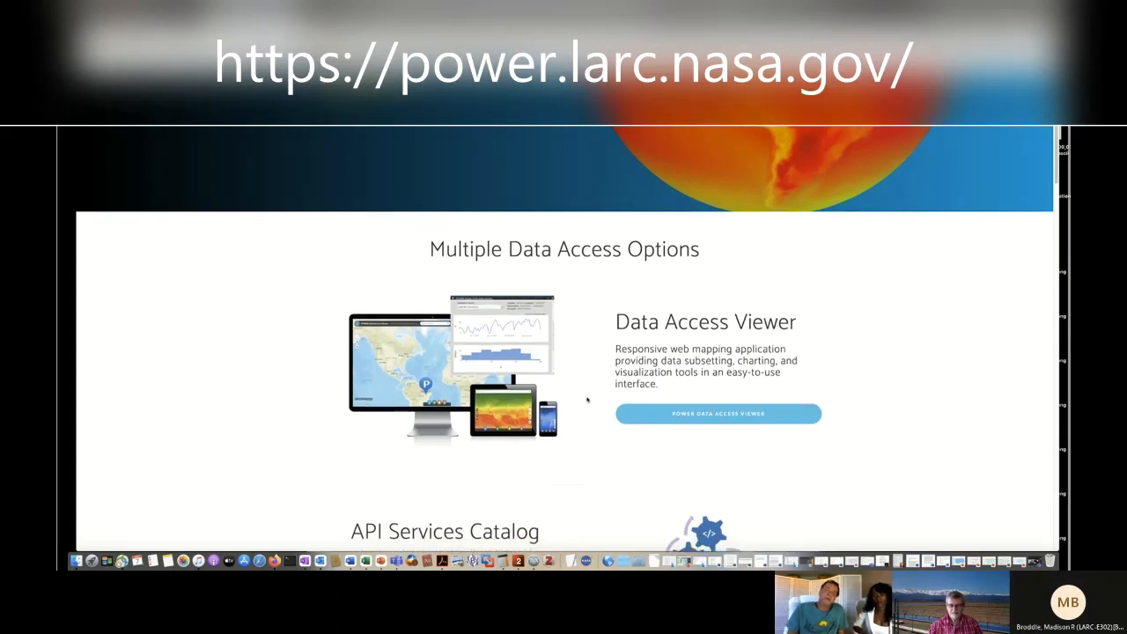
pyautogui.moveTo(718, 414)
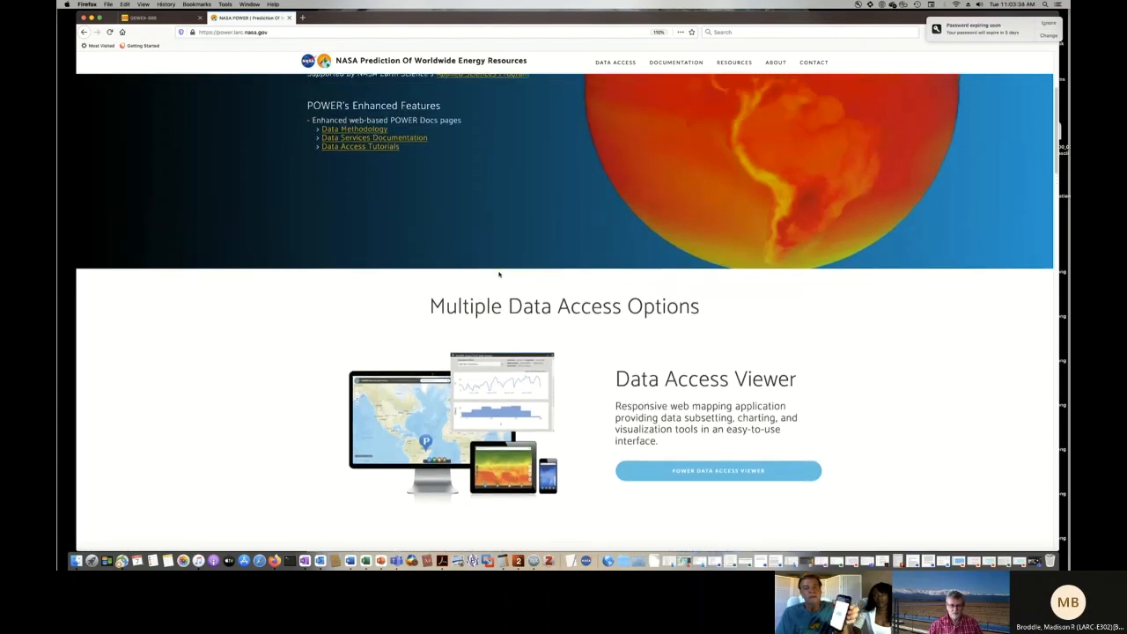
pyautogui.scroll(-3)
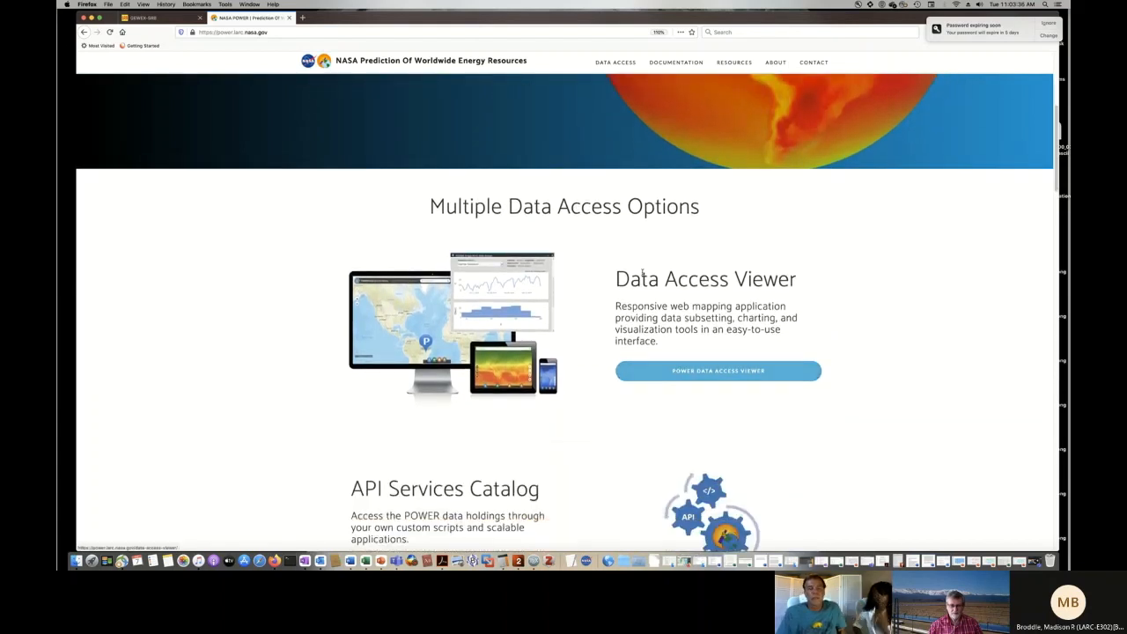
pyautogui.scroll(3)
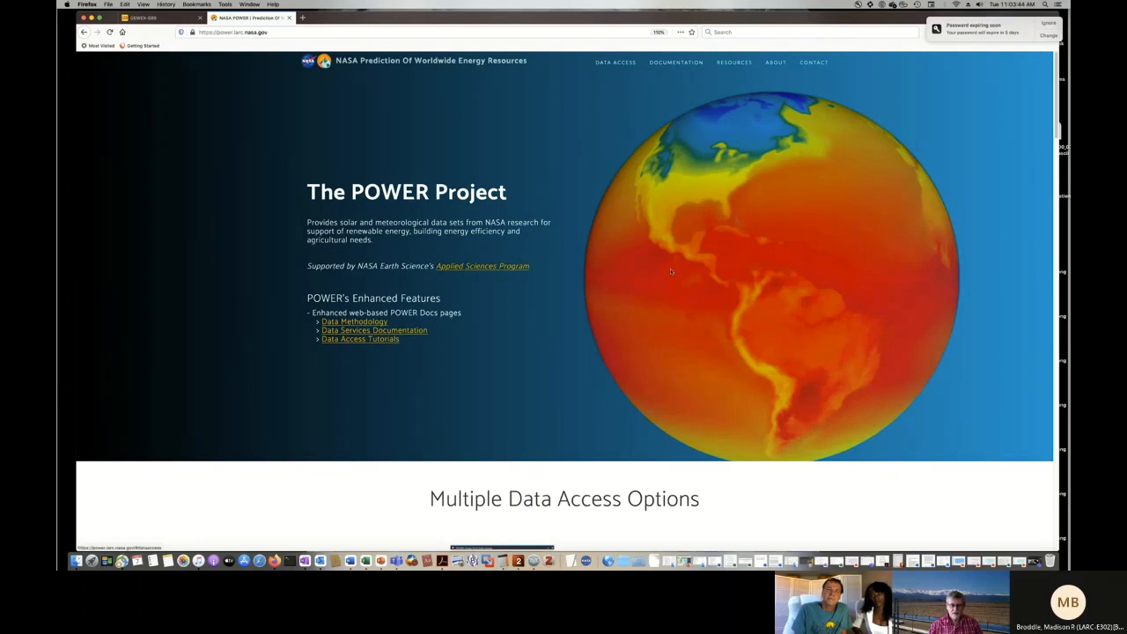
pyautogui.scroll(-3)
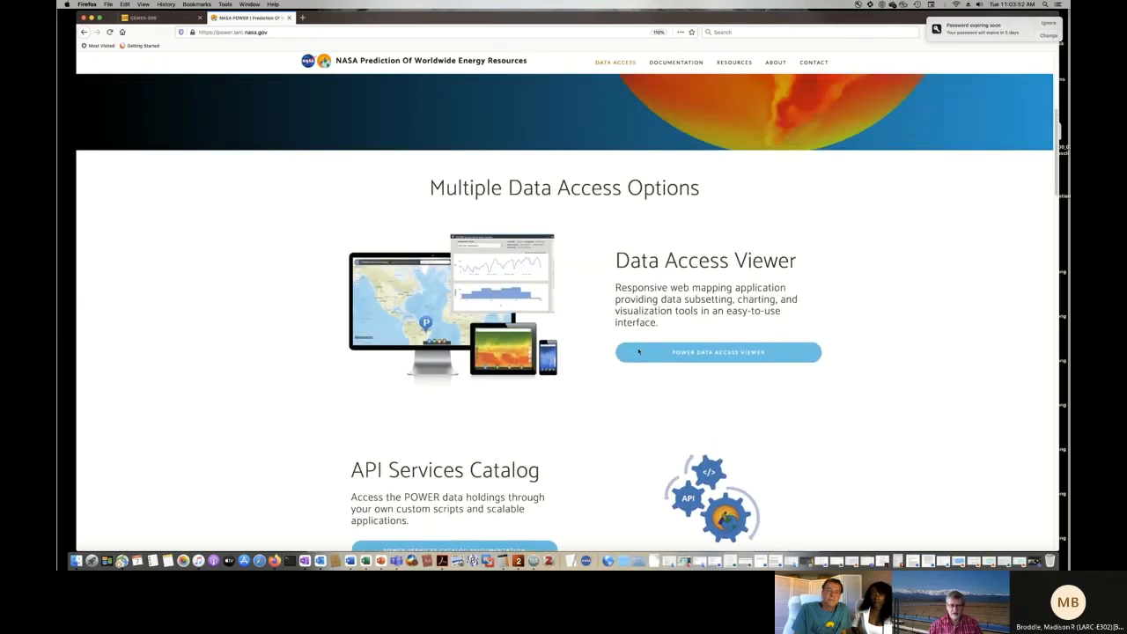
pyautogui.scroll(-3)
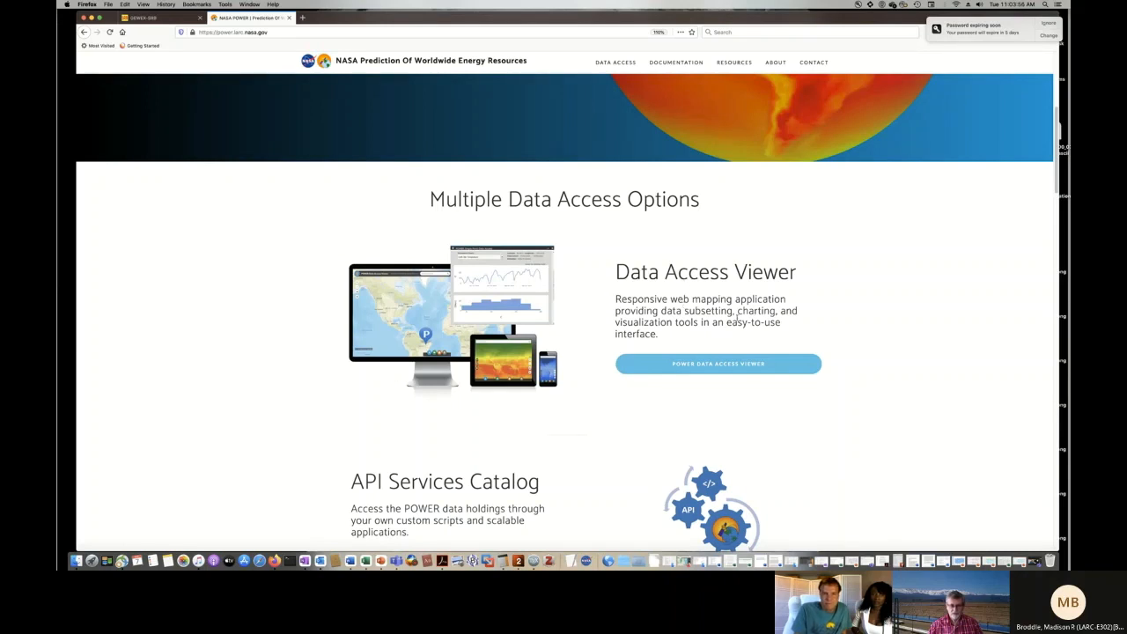
pyautogui.click(718, 364)
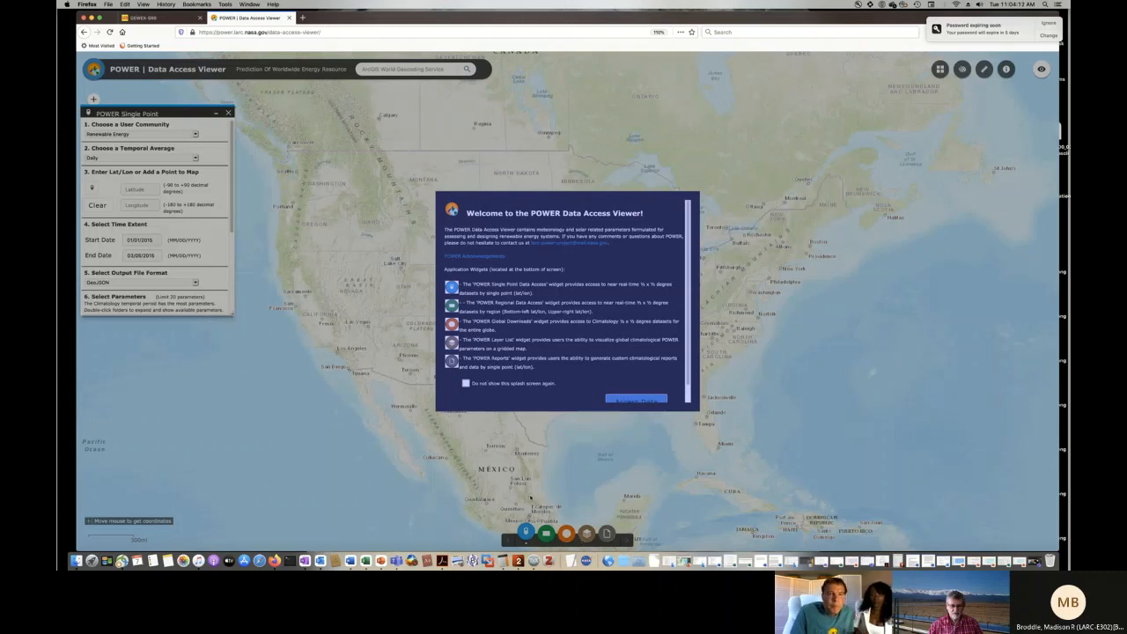
pyautogui.moveTo(586, 494)
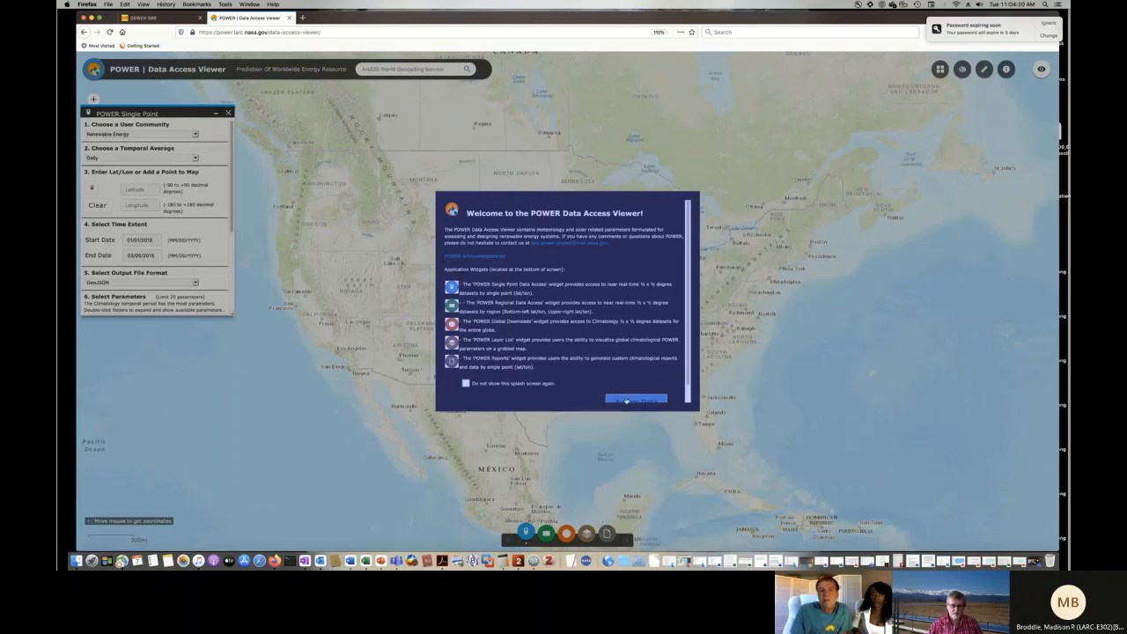
# - Dismiss the welcome splash, then move and enlarge the Single Point panel to show all steps
pyautogui.click(636, 399)
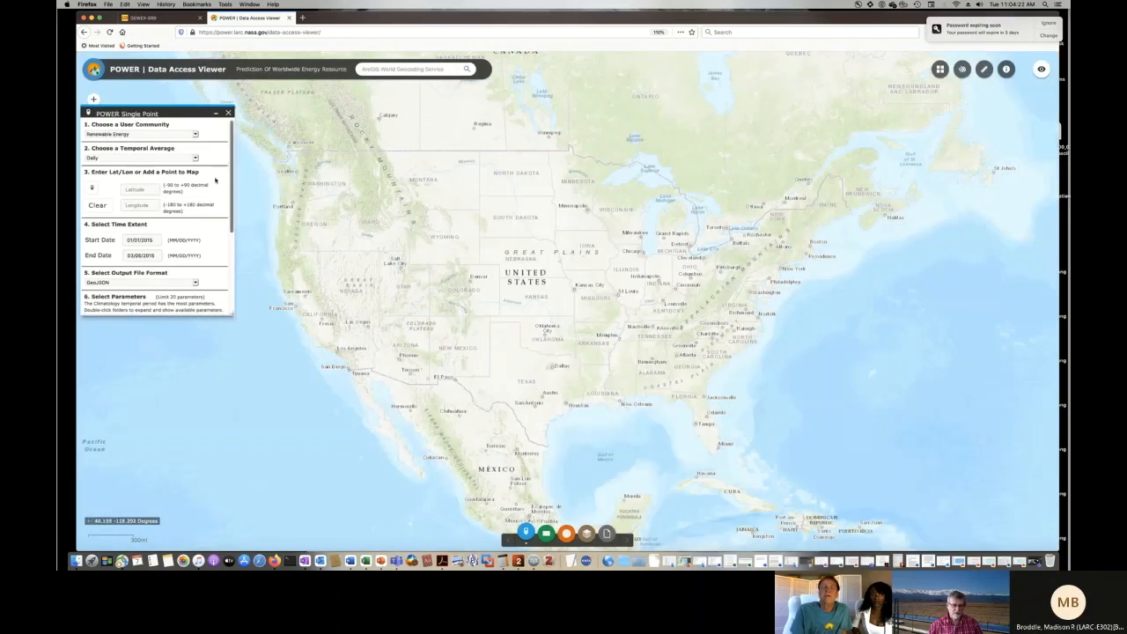
pyautogui.moveTo(126, 113); pyautogui.dragTo(270, 115)
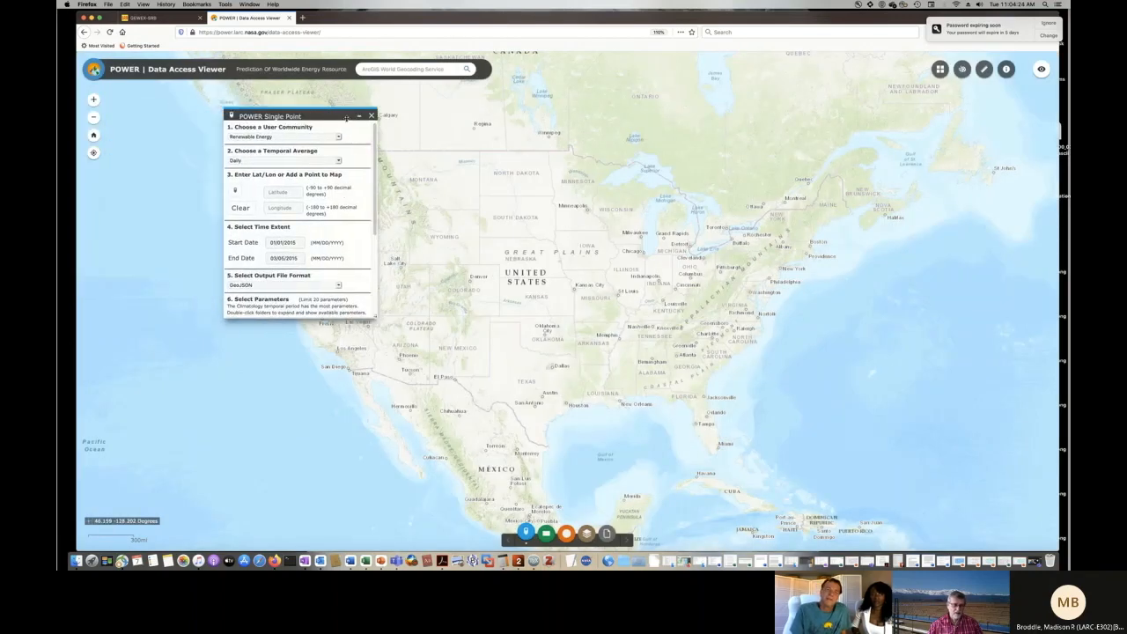
pyautogui.moveTo(270, 115); pyautogui.dragTo(207, 101)
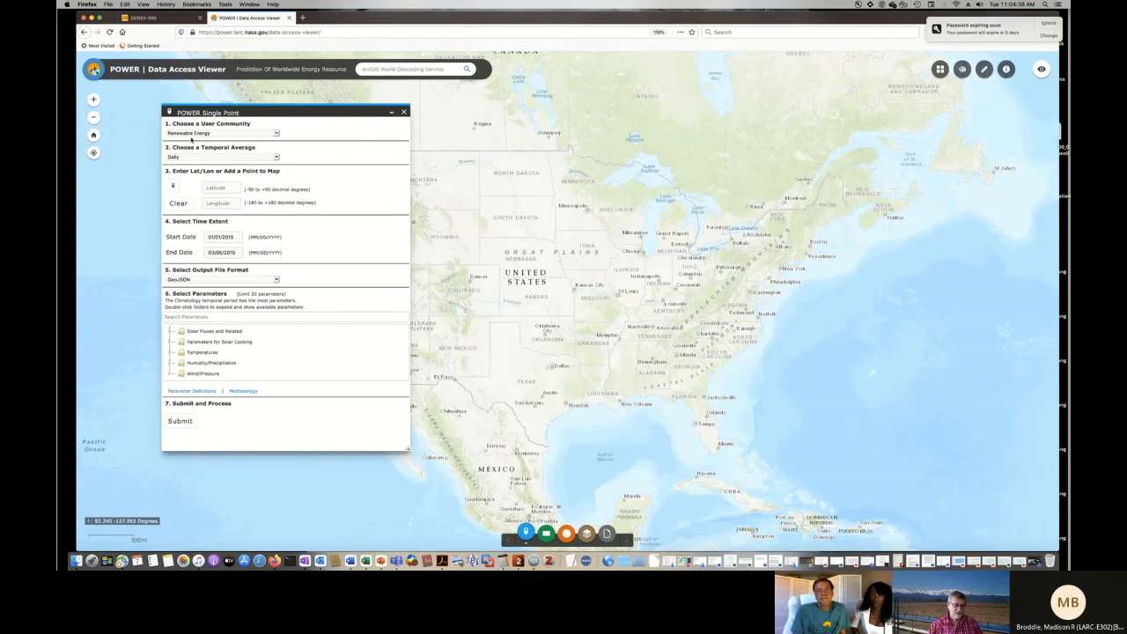
pyautogui.moveTo(220, 169)
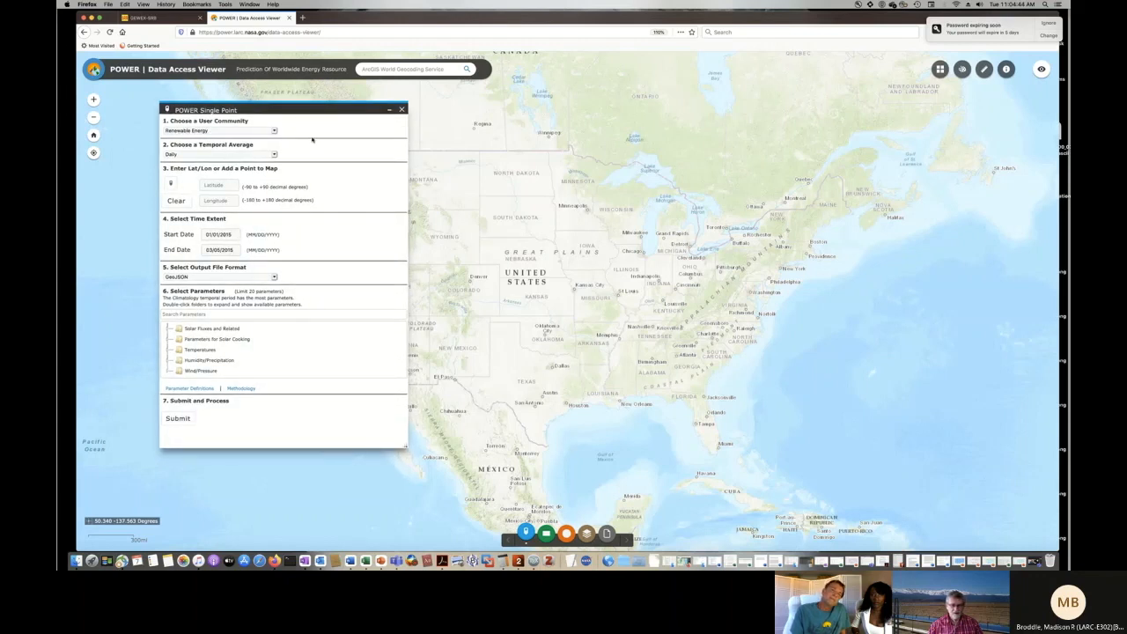
pyautogui.moveTo(309, 119)
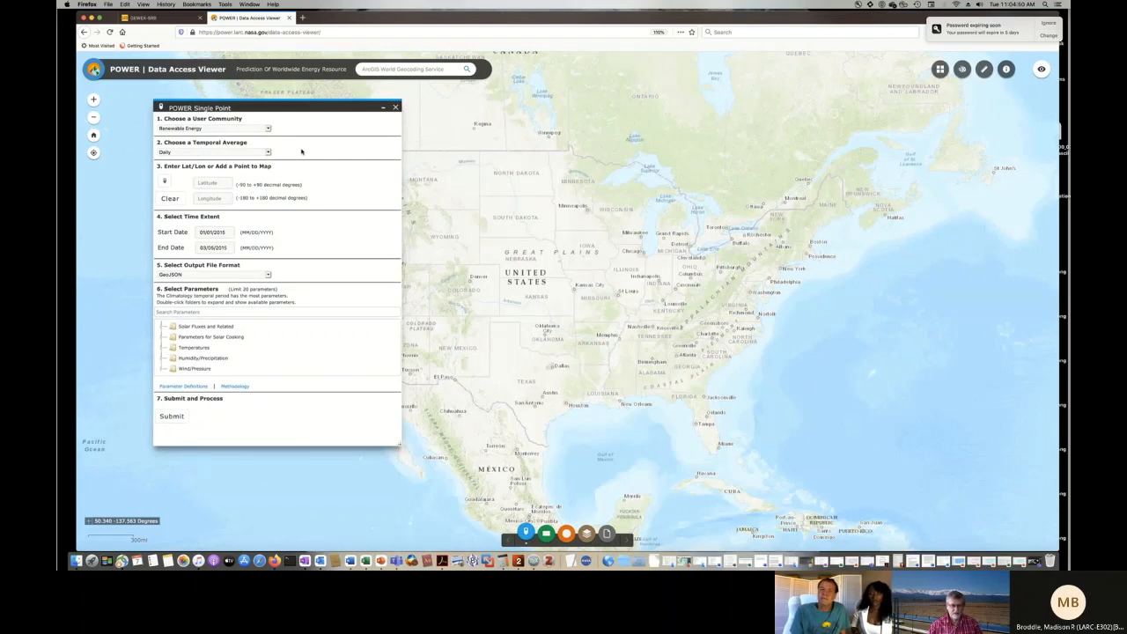
pyautogui.moveTo(289, 142)
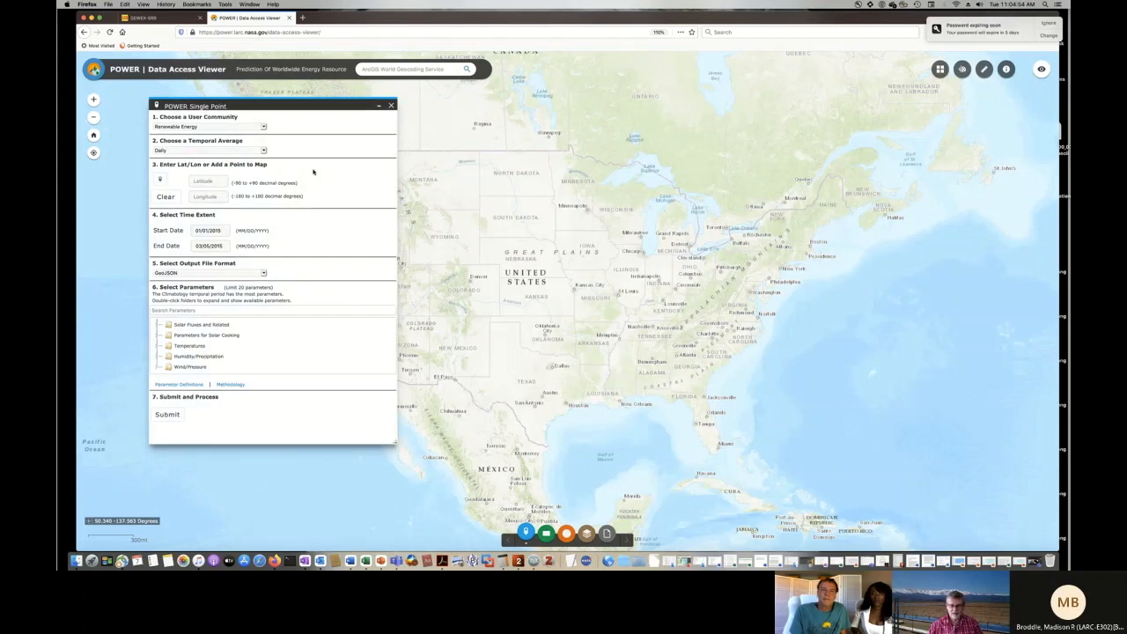
pyautogui.moveTo(322, 202)
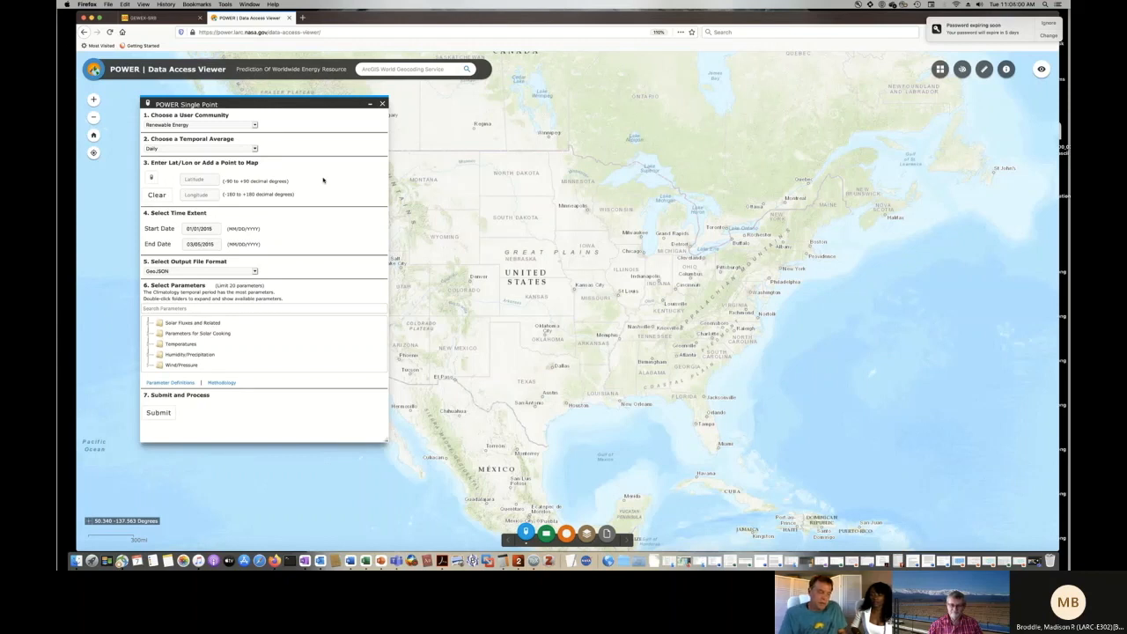
pyautogui.moveTo(285, 126)
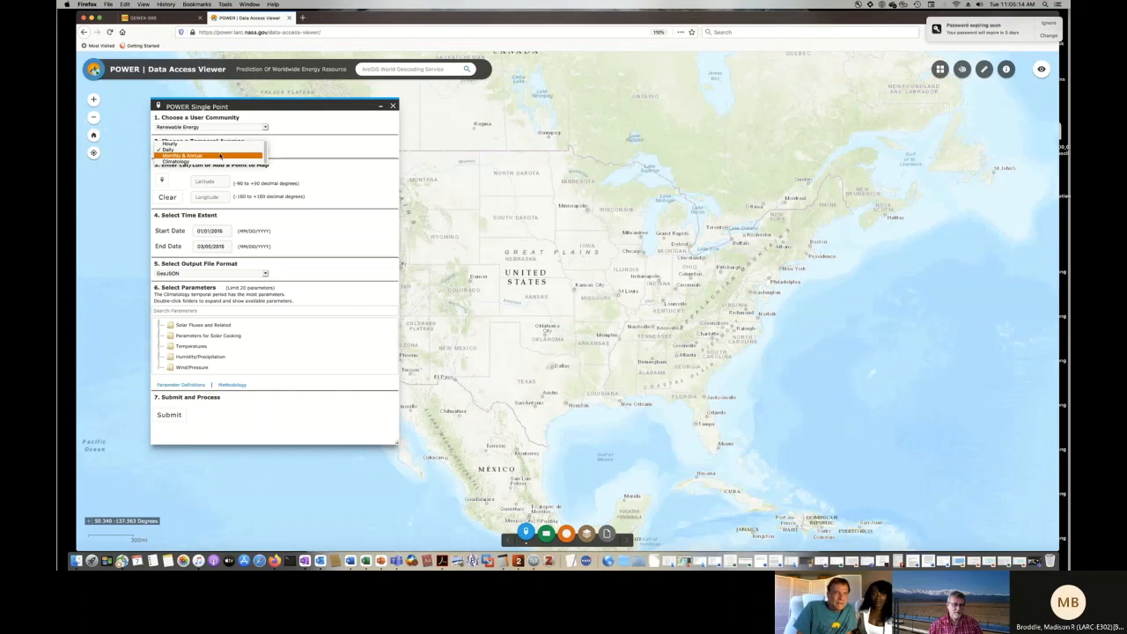
# - Set the temporal average to Monthly & Annual and start adding a map point
pyautogui.click(183, 156)
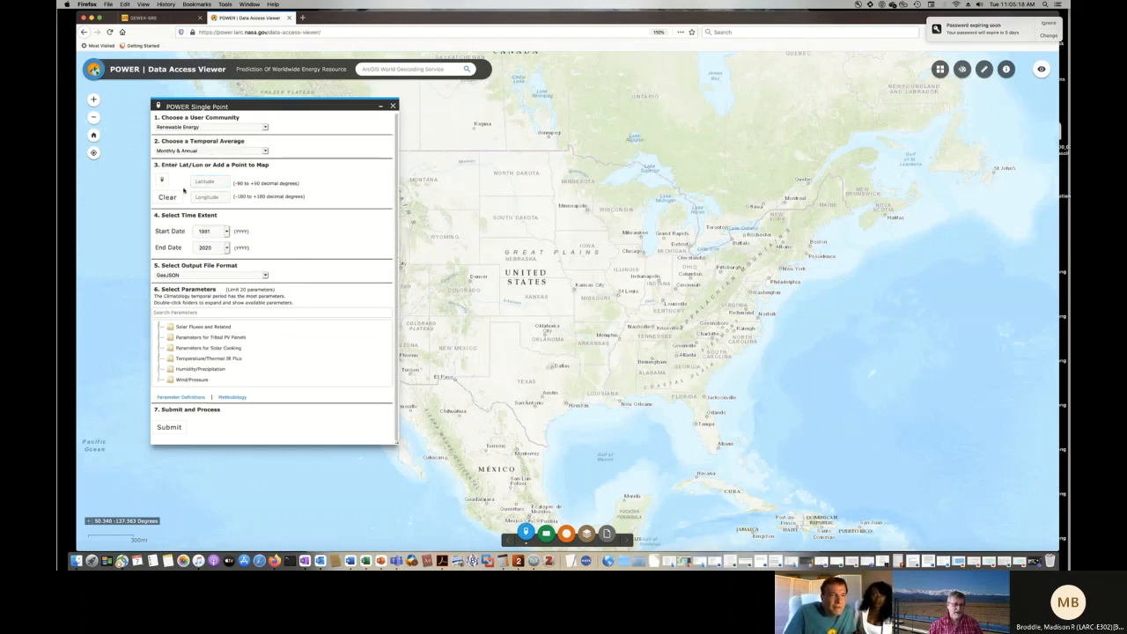
pyautogui.click(162, 180)
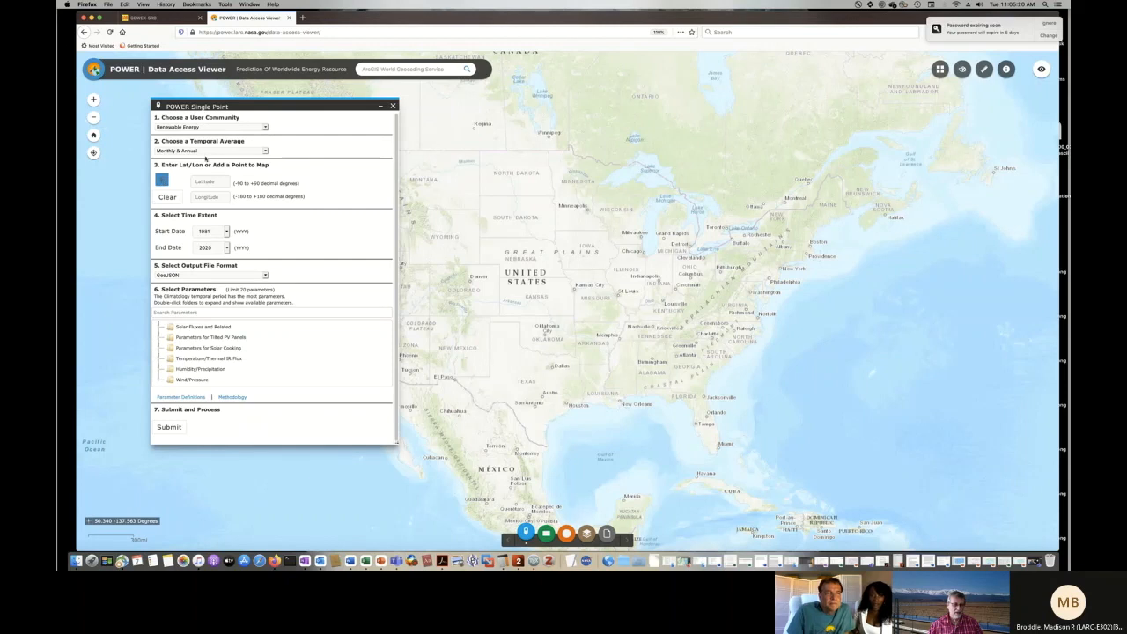
pyautogui.moveTo(270, 150)
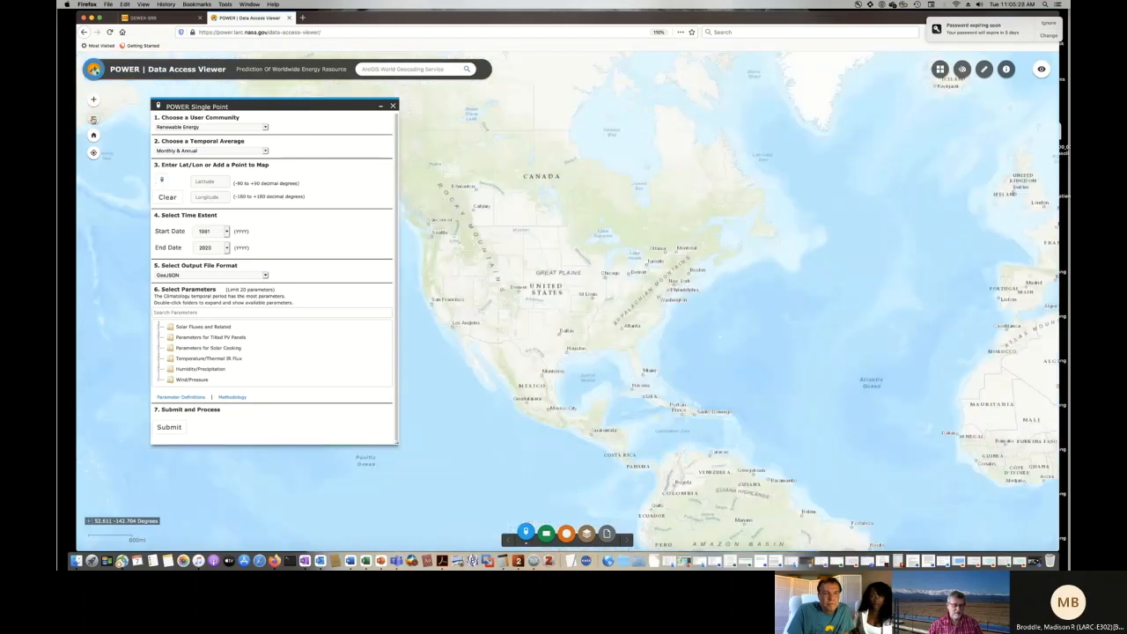
# - Zoom into Virginia Beach and drop a point there to fill latitude and longitude
pyautogui.scroll(-3)
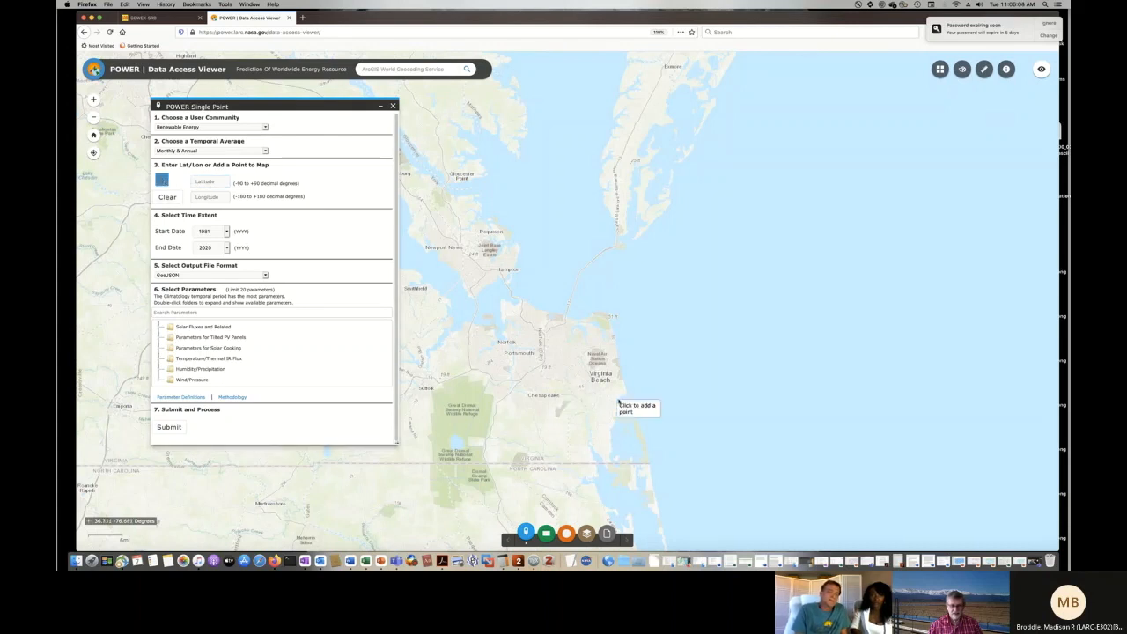
pyautogui.moveTo(614, 356)
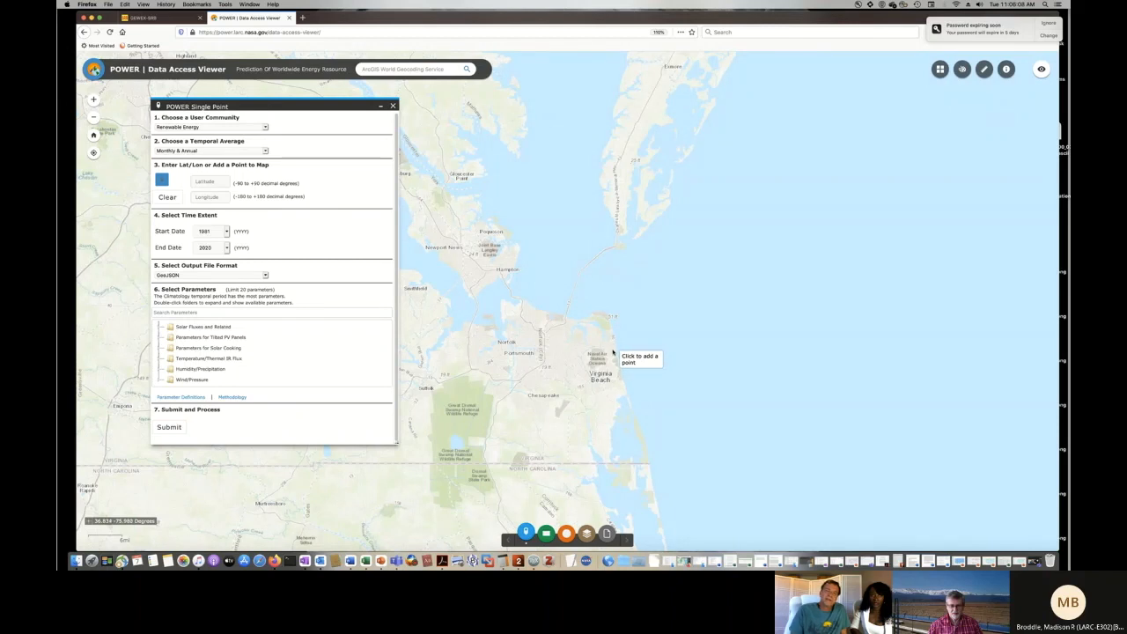
pyautogui.moveTo(605, 376)
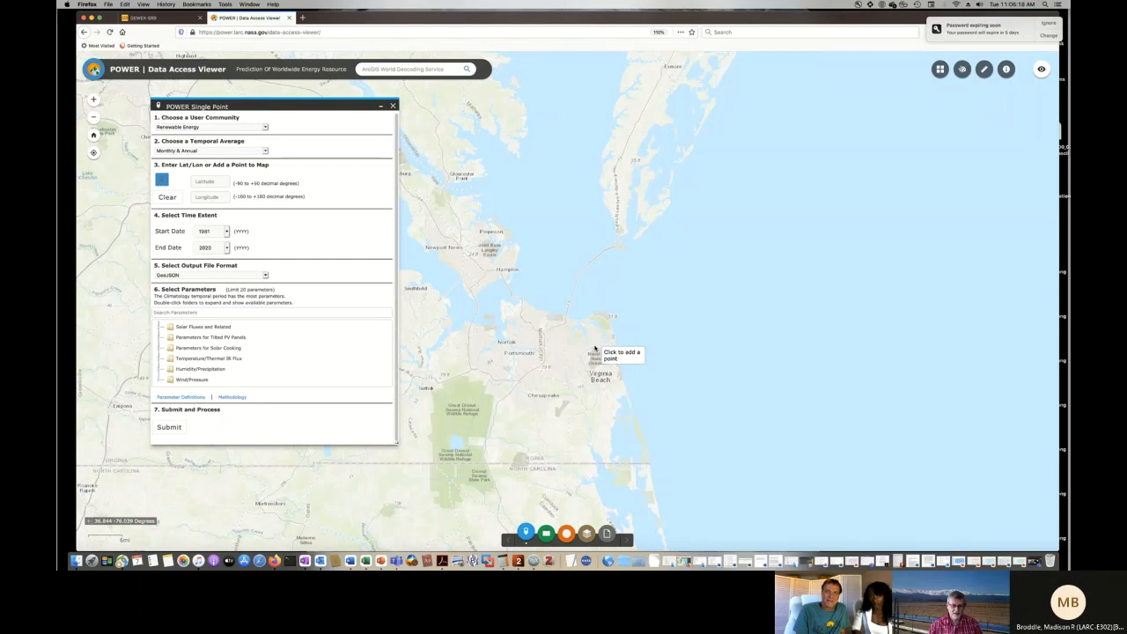
pyautogui.click(595, 339)
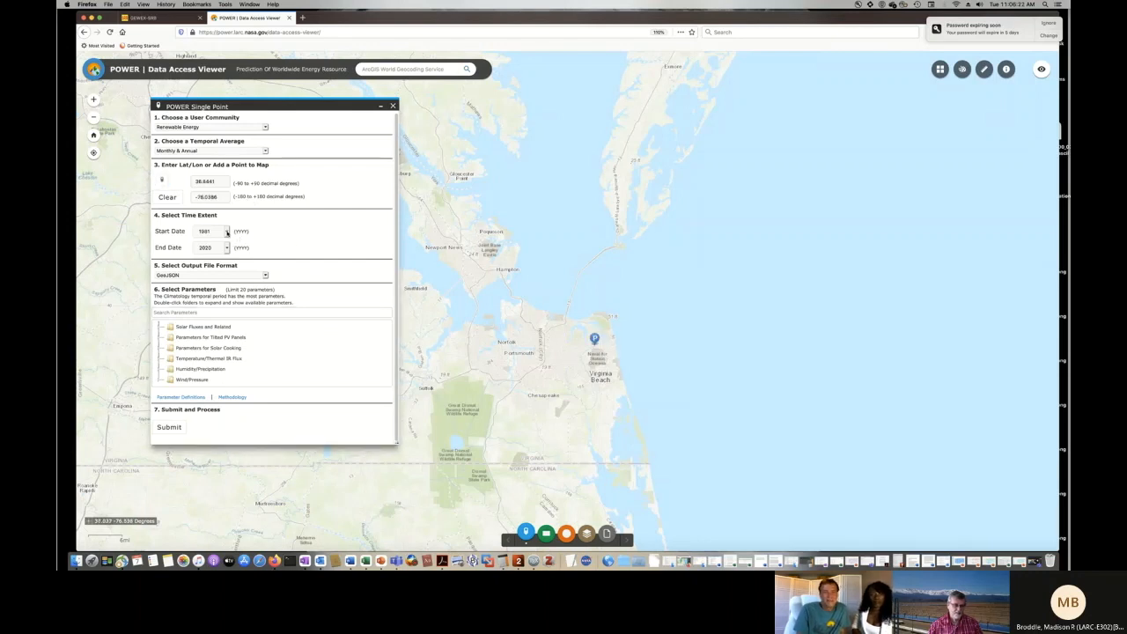
# - Set the start year to 2020 and choose CSV as the output format
pyautogui.click(226, 230)
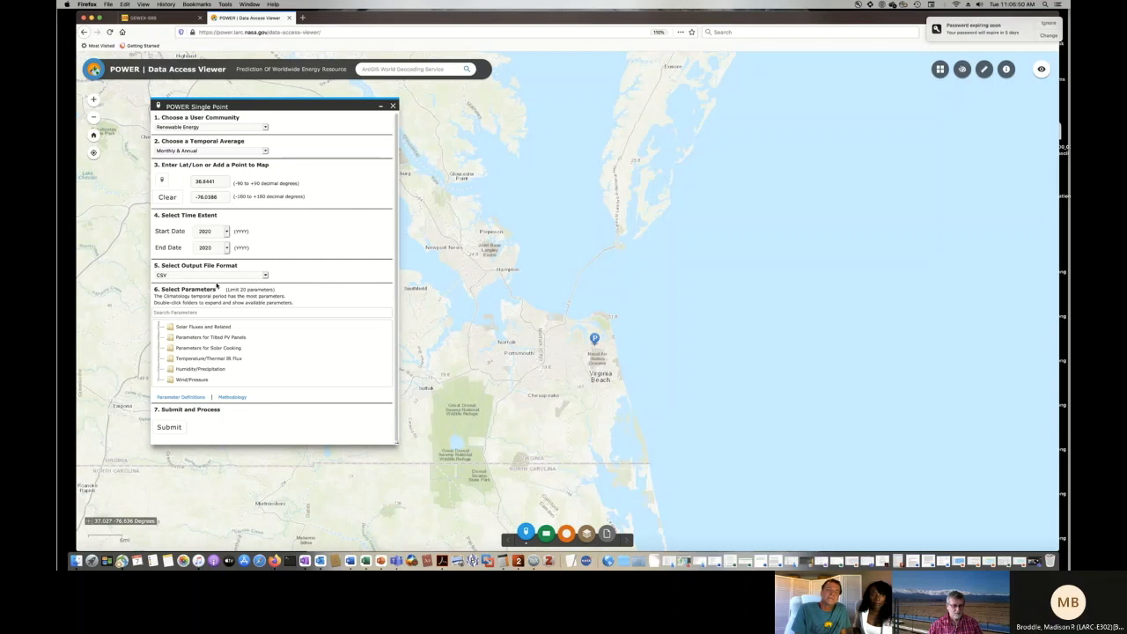
pyautogui.click(203, 327)
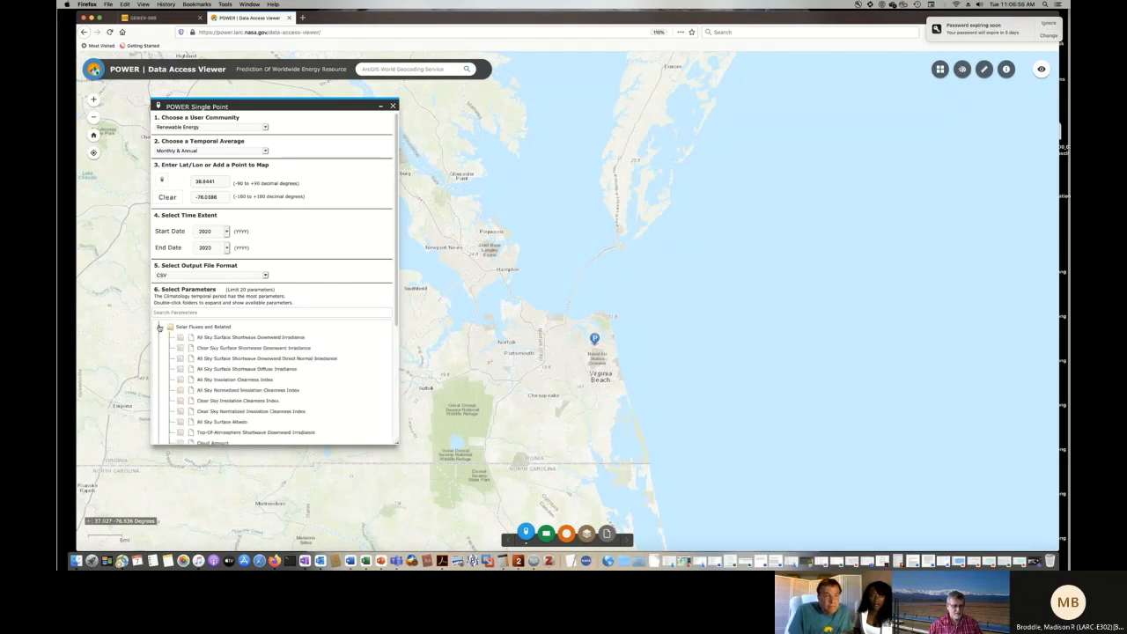
# - Check All Sky Surface Shortwave Downward Irradiance and Cloud Amount under Solar Fluxes
pyautogui.scroll(-3)
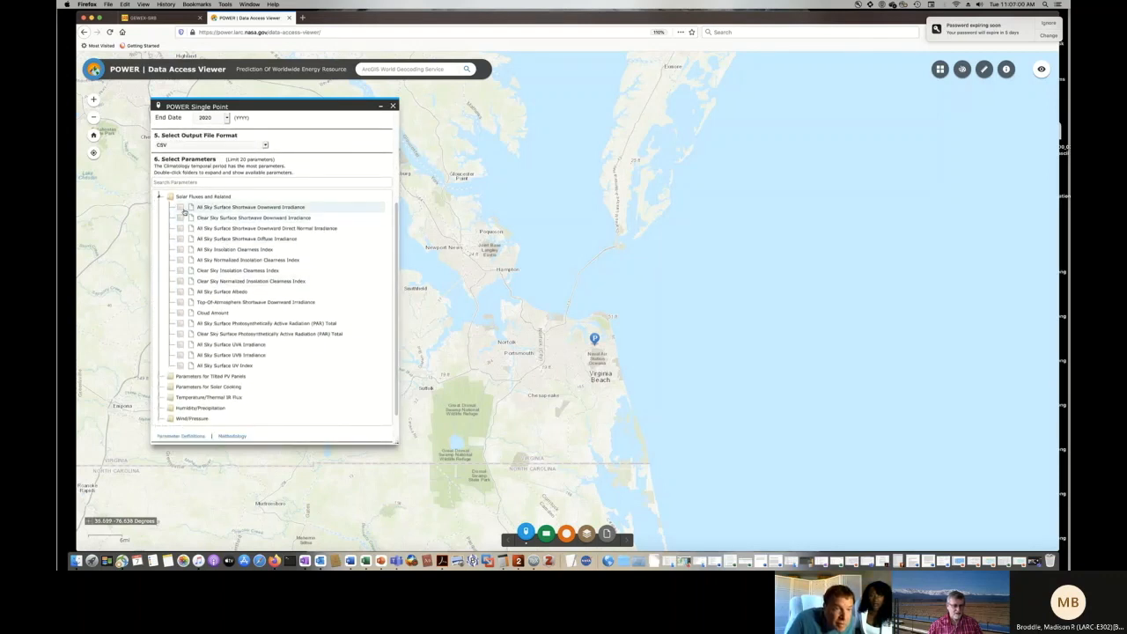
pyautogui.click(181, 206)
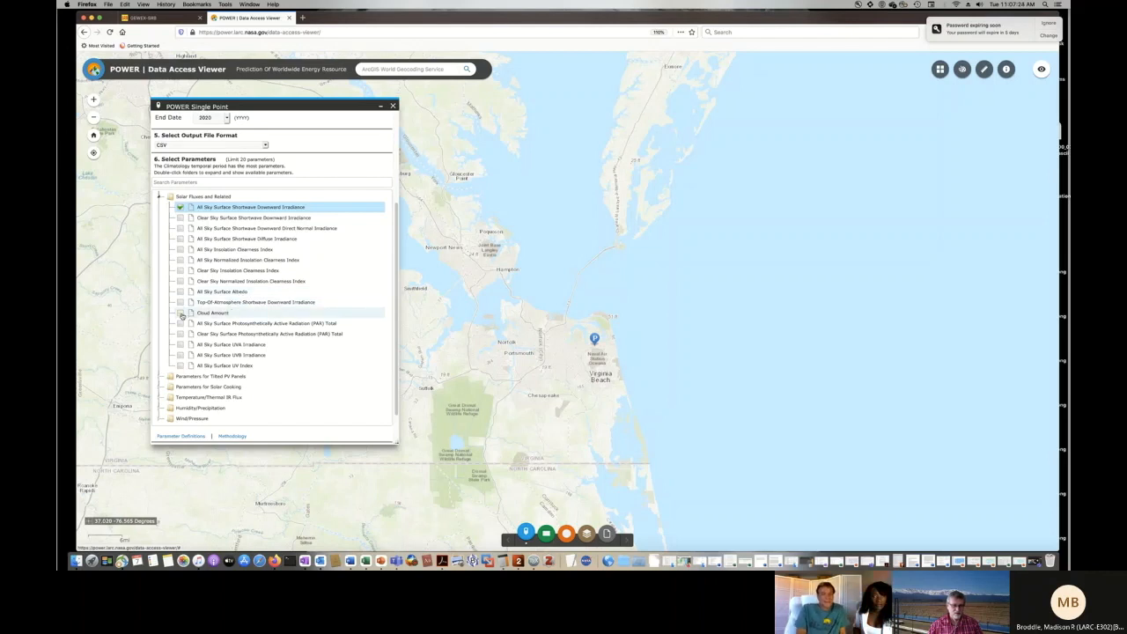
pyautogui.click(179, 313)
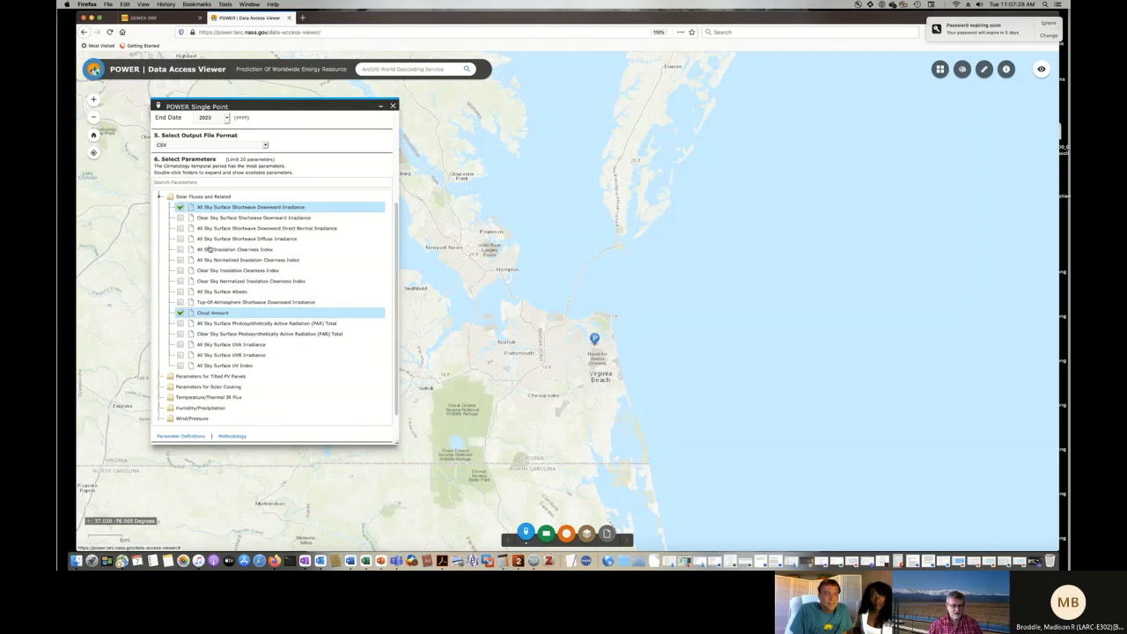
pyautogui.moveTo(264, 290)
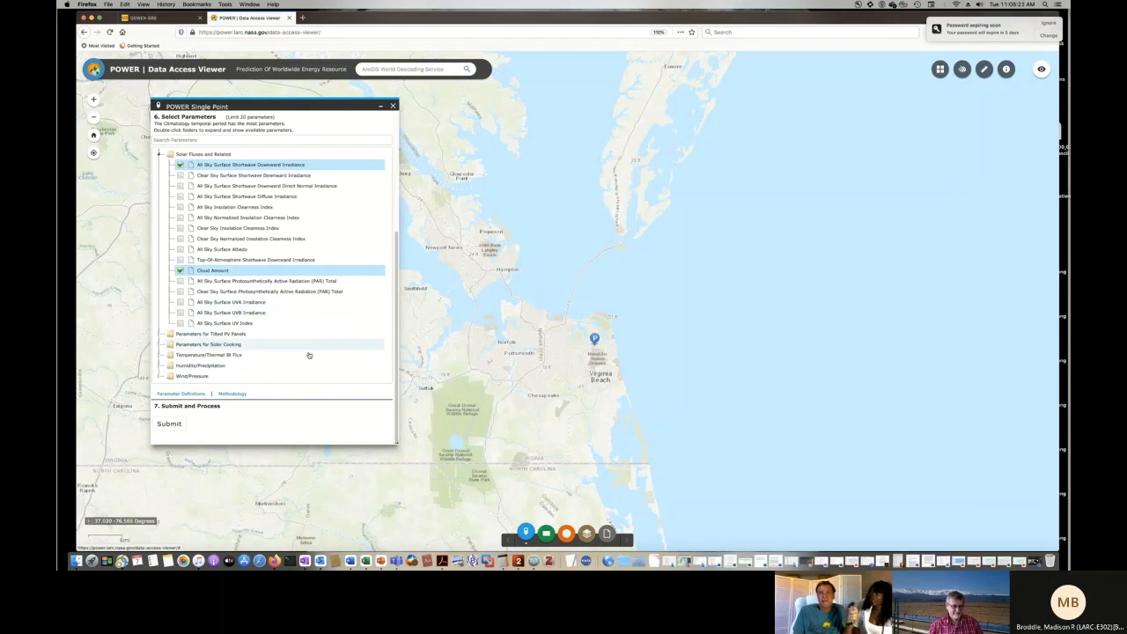
pyautogui.moveTo(289, 346)
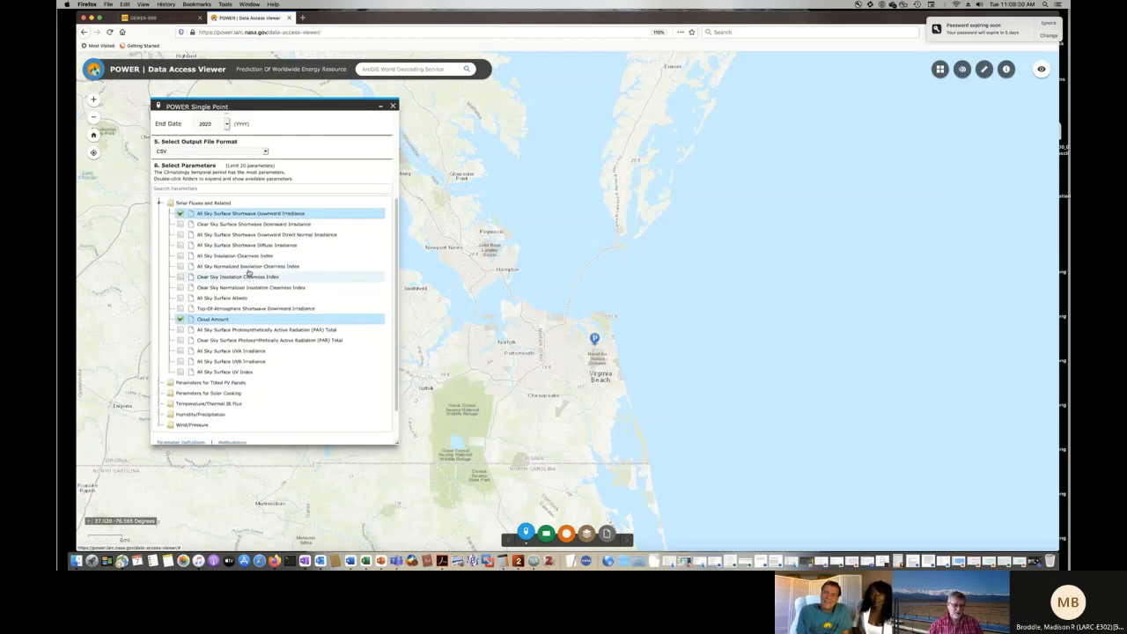
pyautogui.scroll(-3)
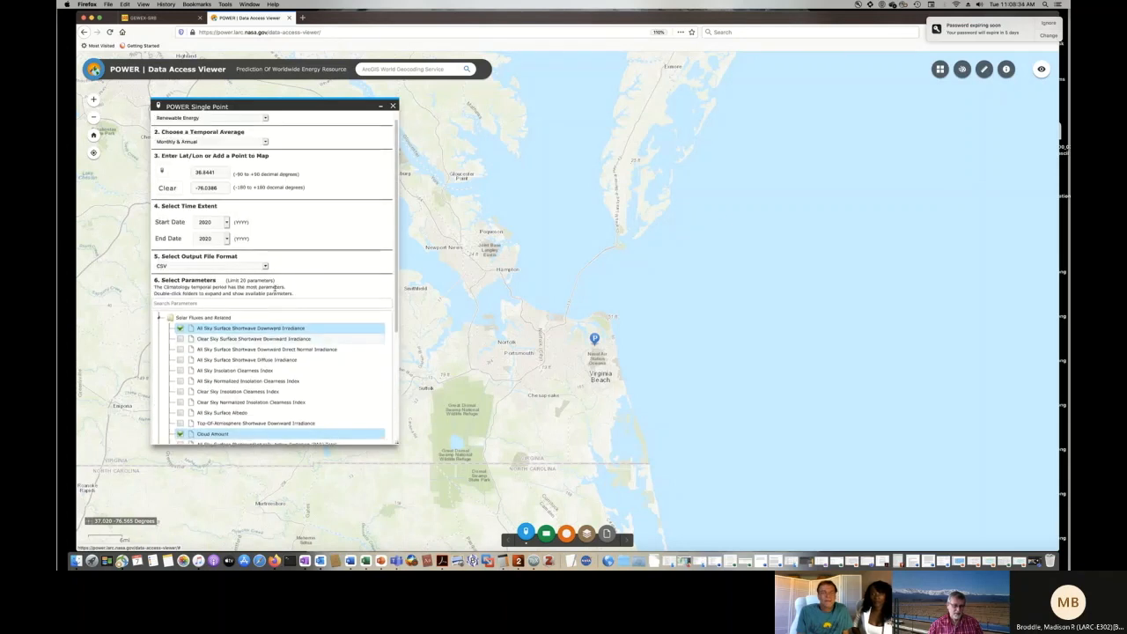
pyautogui.scroll(-3)
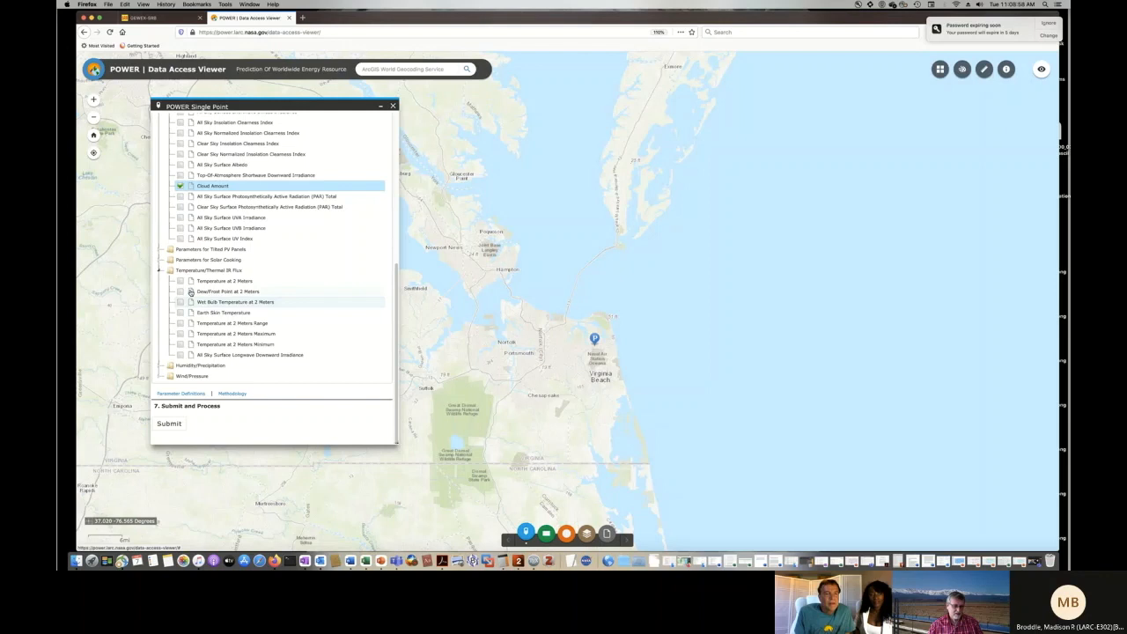
# - Expand the Humidity/Precipitation folder and scroll down toward Submit
pyautogui.click(159, 365)
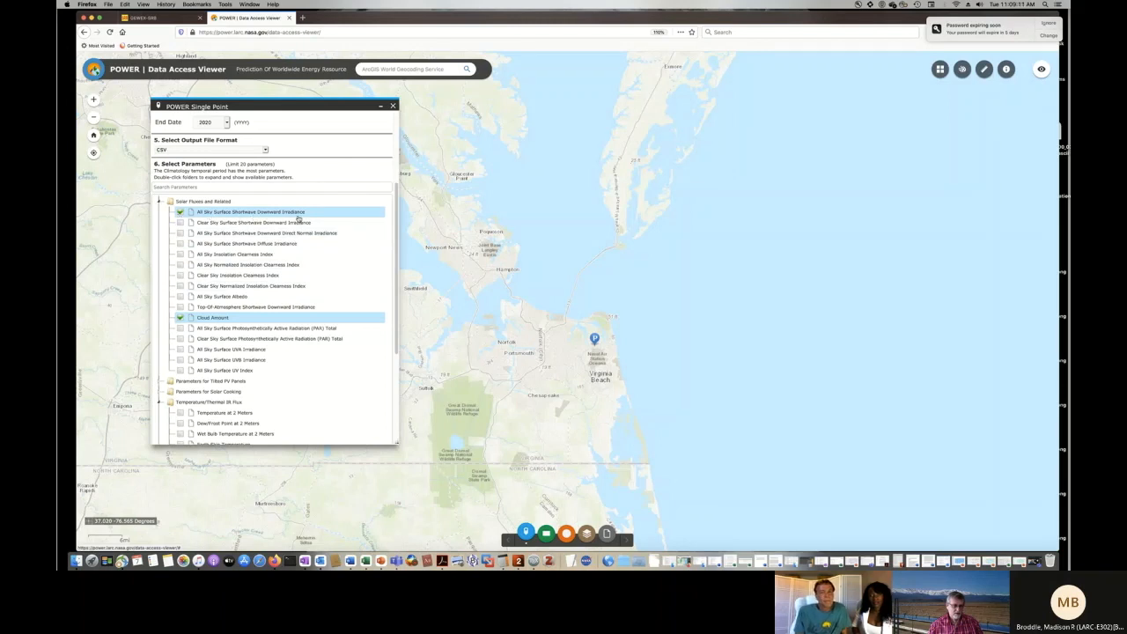
pyautogui.scroll(-3)
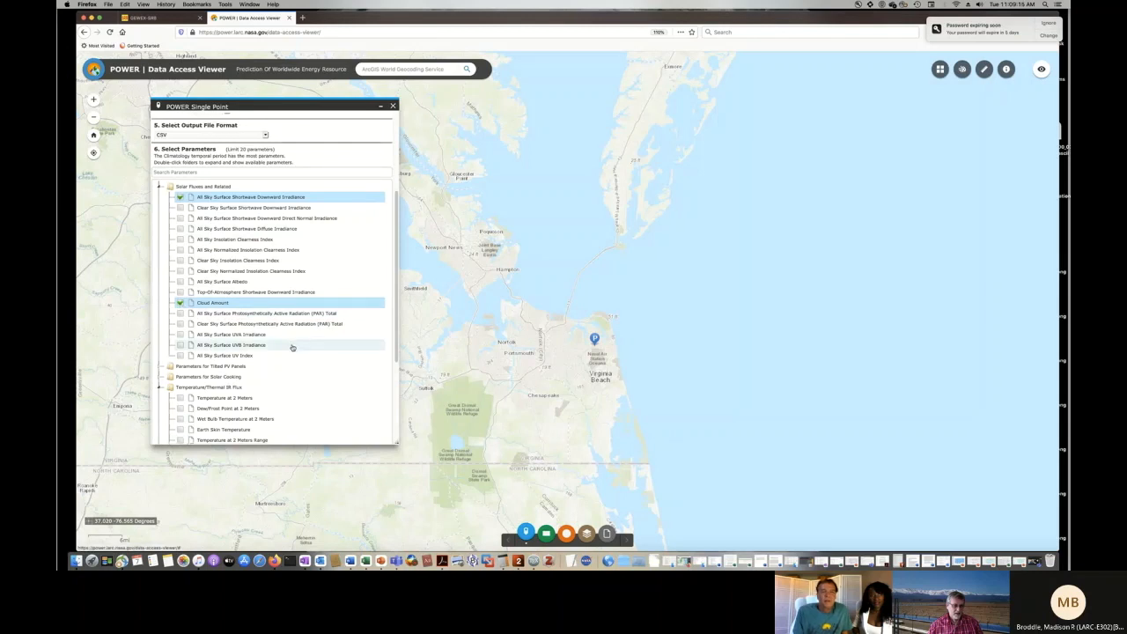
pyautogui.scroll(-3)
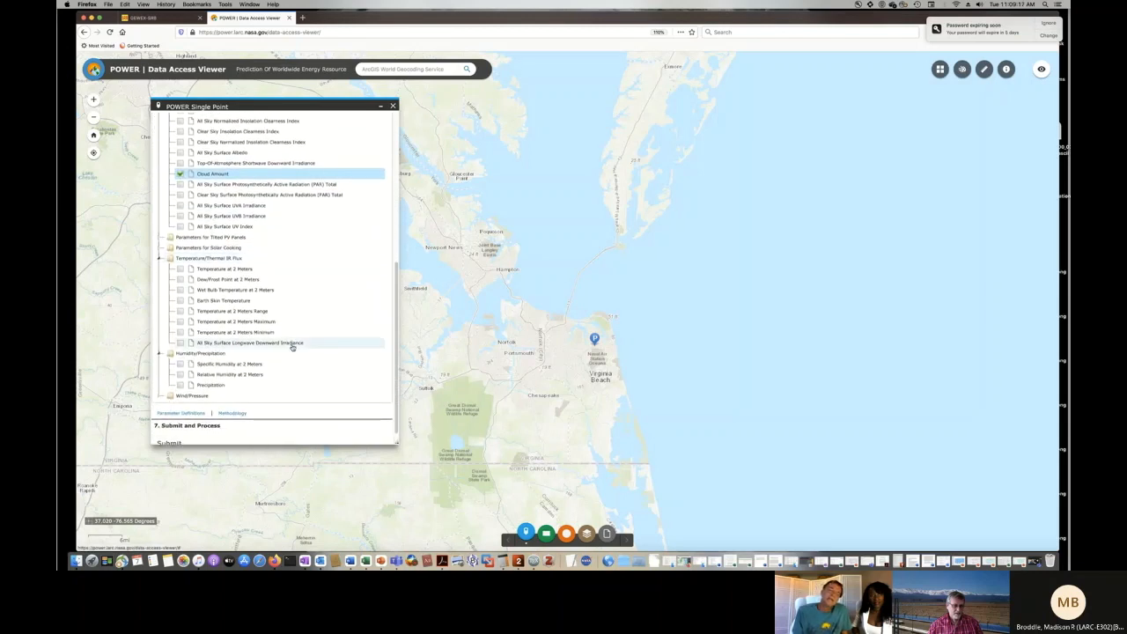
pyautogui.scroll(-3)
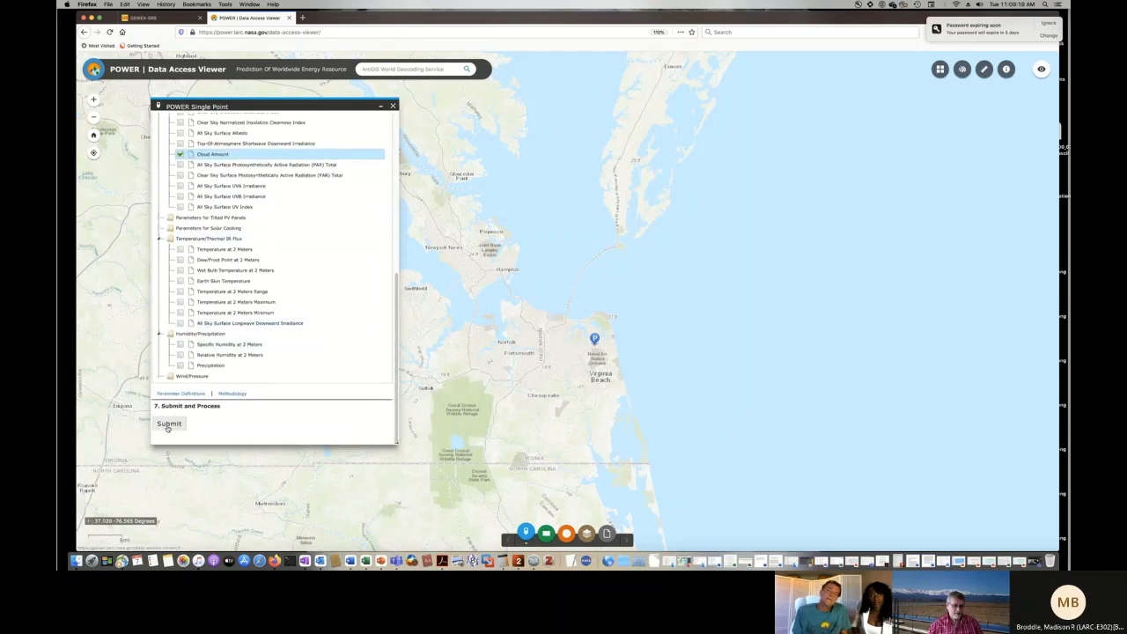
# - Submit the request and wait for the CSV results page
pyautogui.click(168, 424)
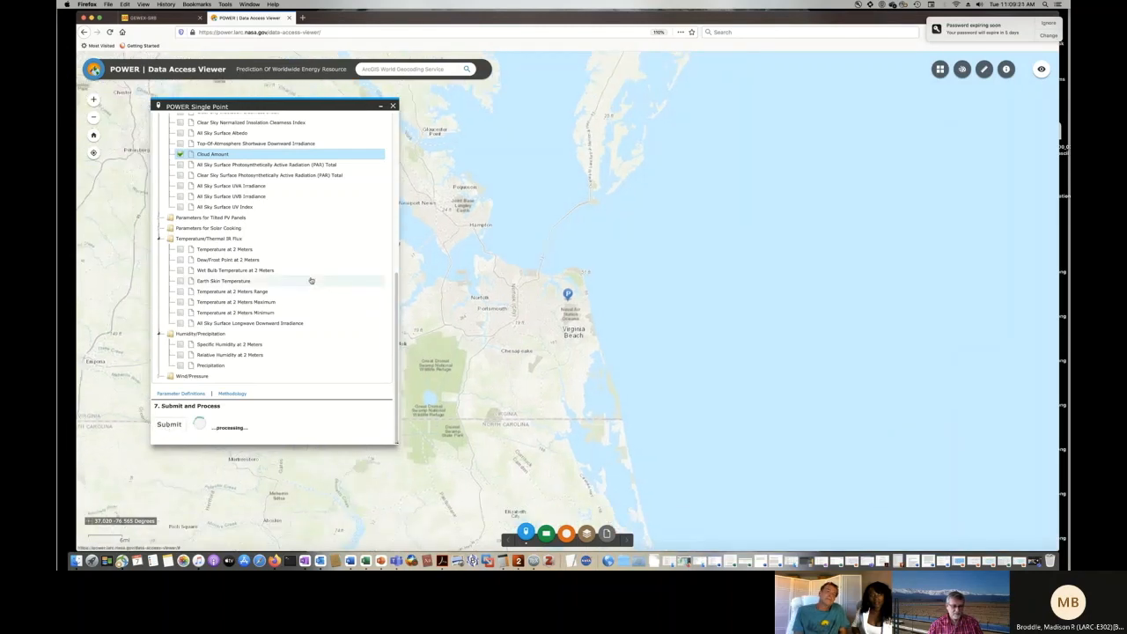
pyautogui.click(168, 423)
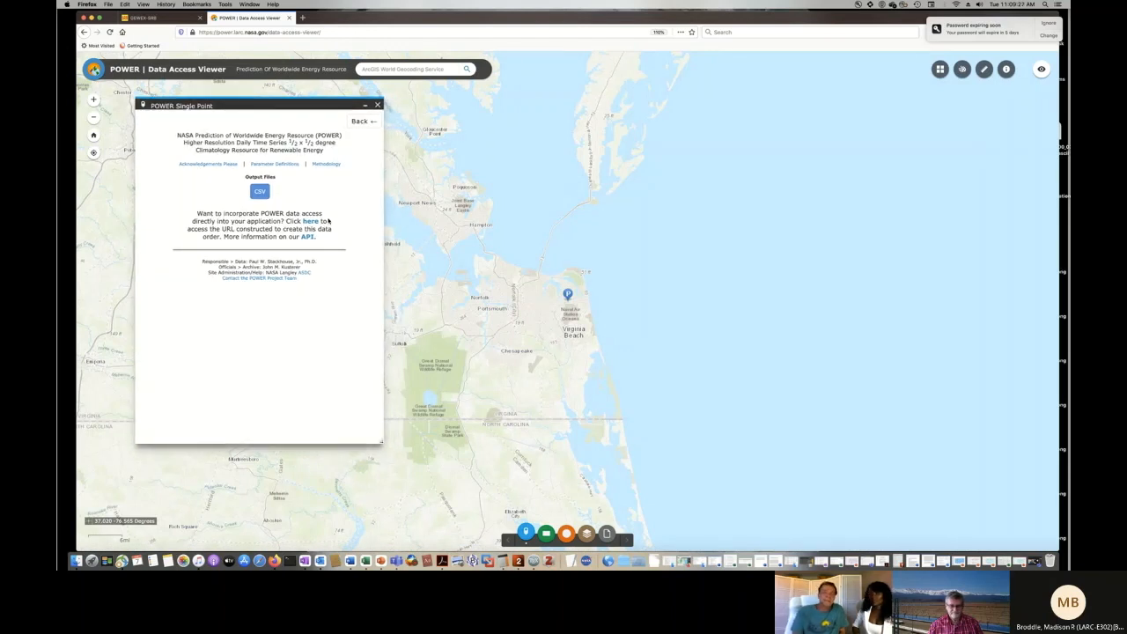
pyautogui.moveTo(323, 189)
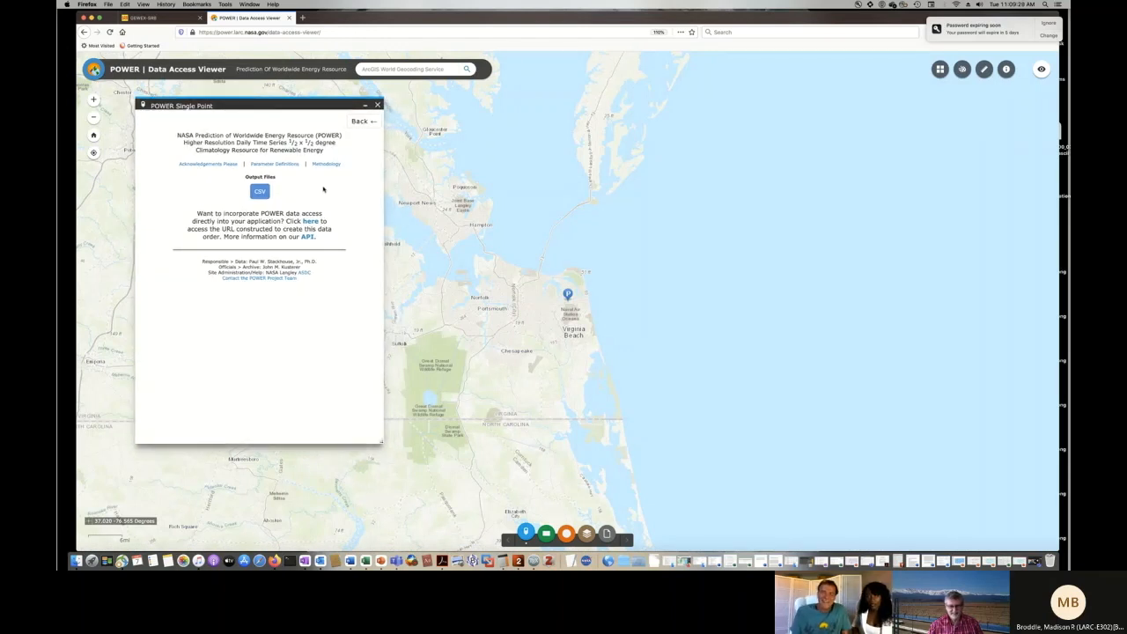
pyautogui.click(259, 191)
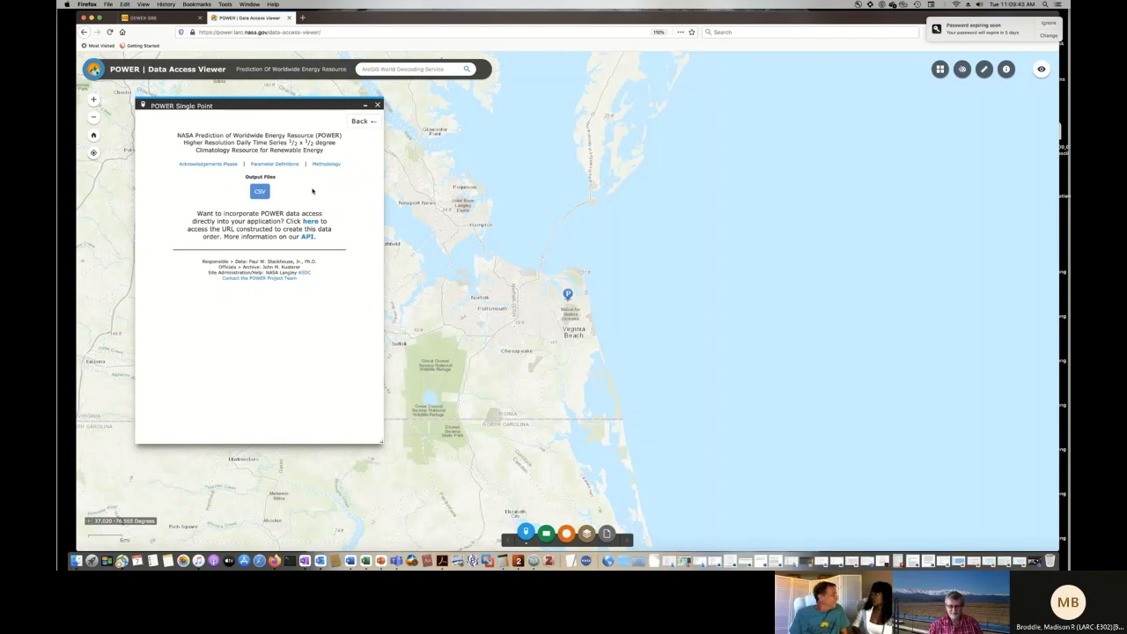
pyautogui.moveTo(315, 188)
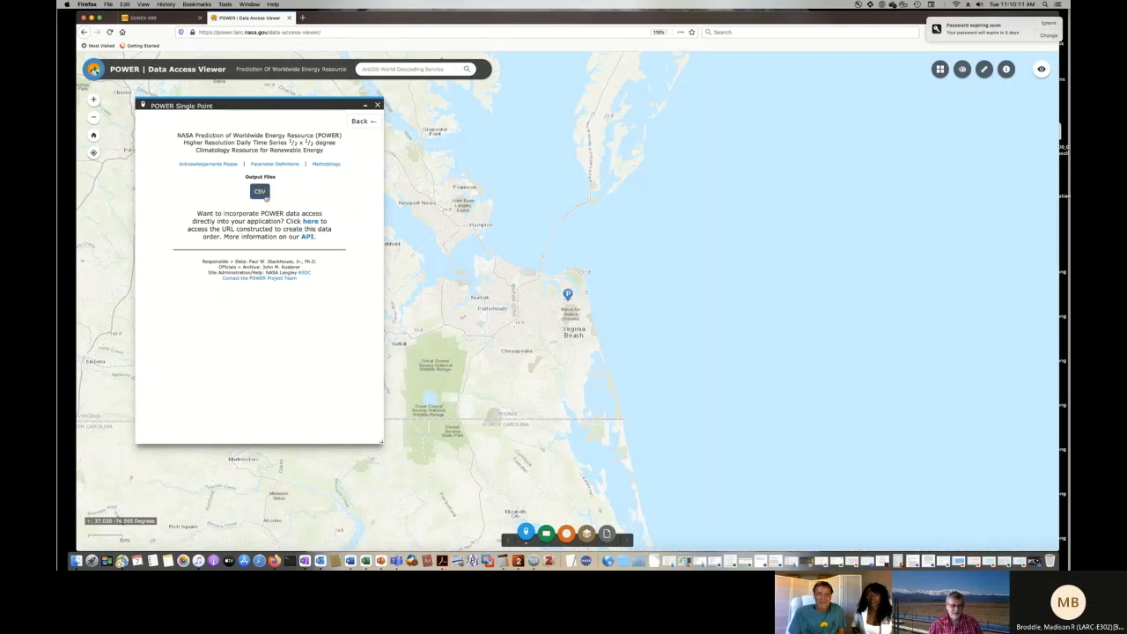
# - Download the CSV output and open it in Microsoft Excel
pyautogui.click(259, 192)
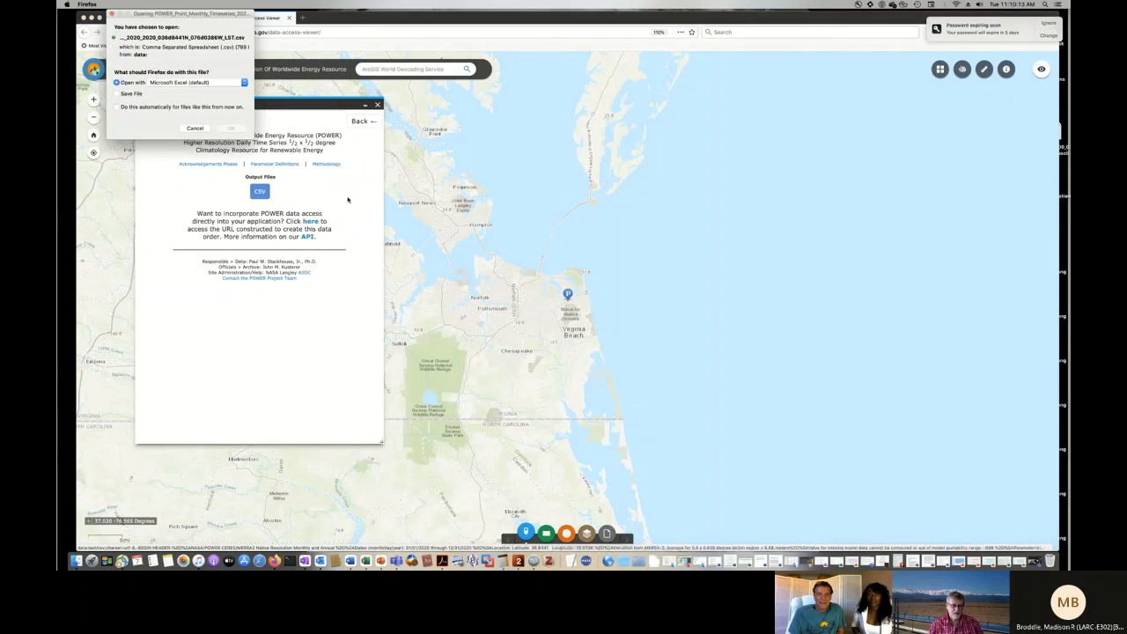
pyautogui.click(230, 128)
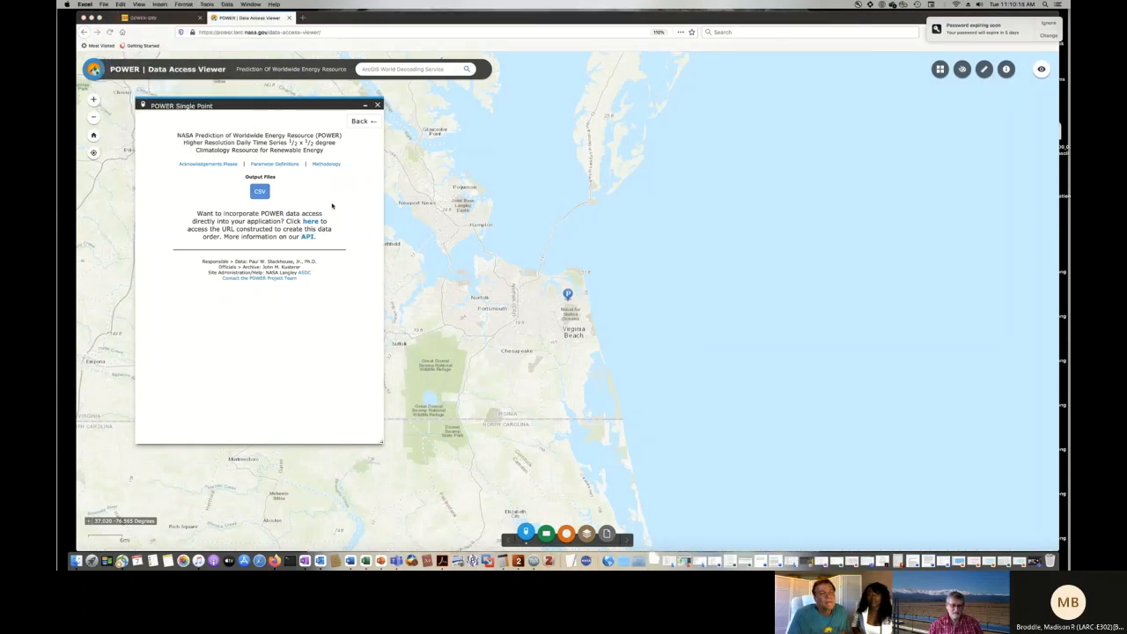
pyautogui.click(259, 191)
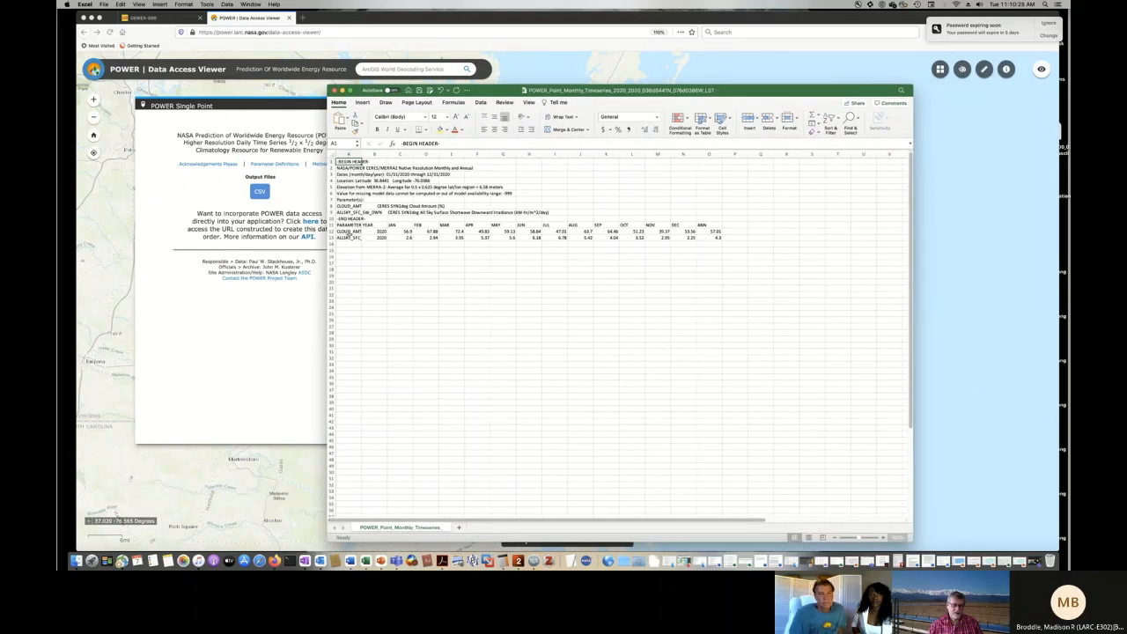
pyautogui.click(349, 231)
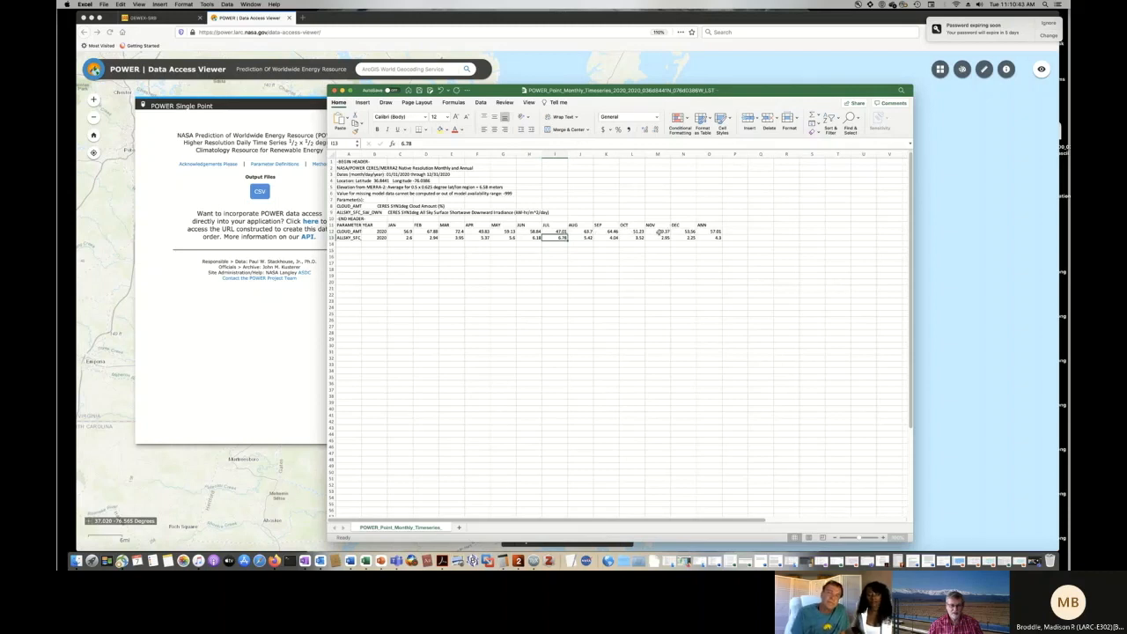
pyautogui.click(657, 231)
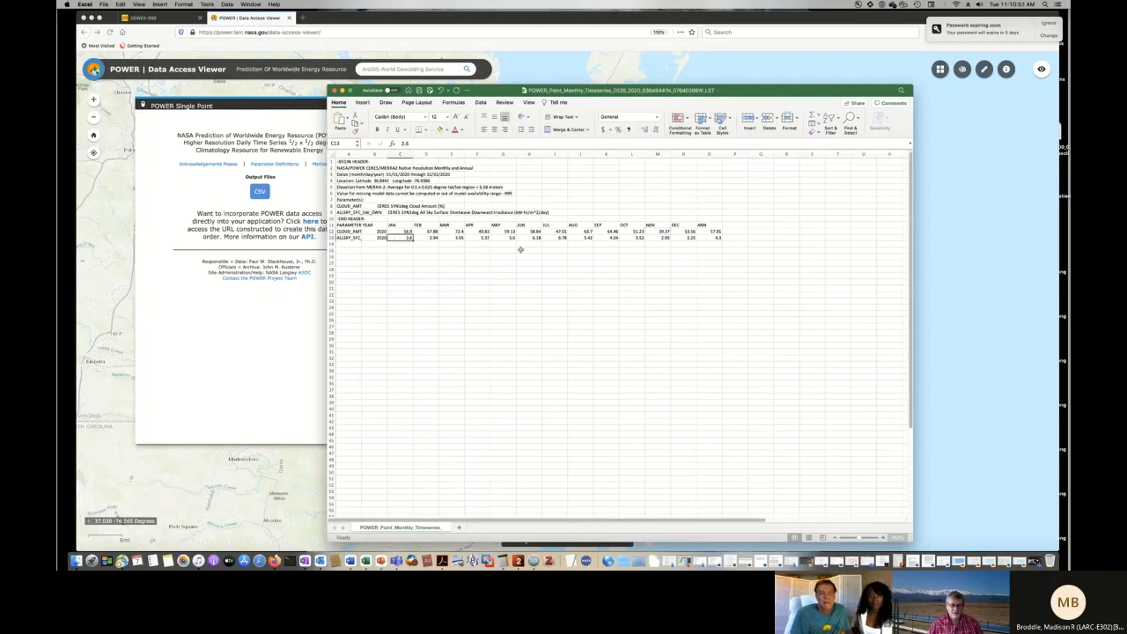
pyautogui.moveTo(719, 241)
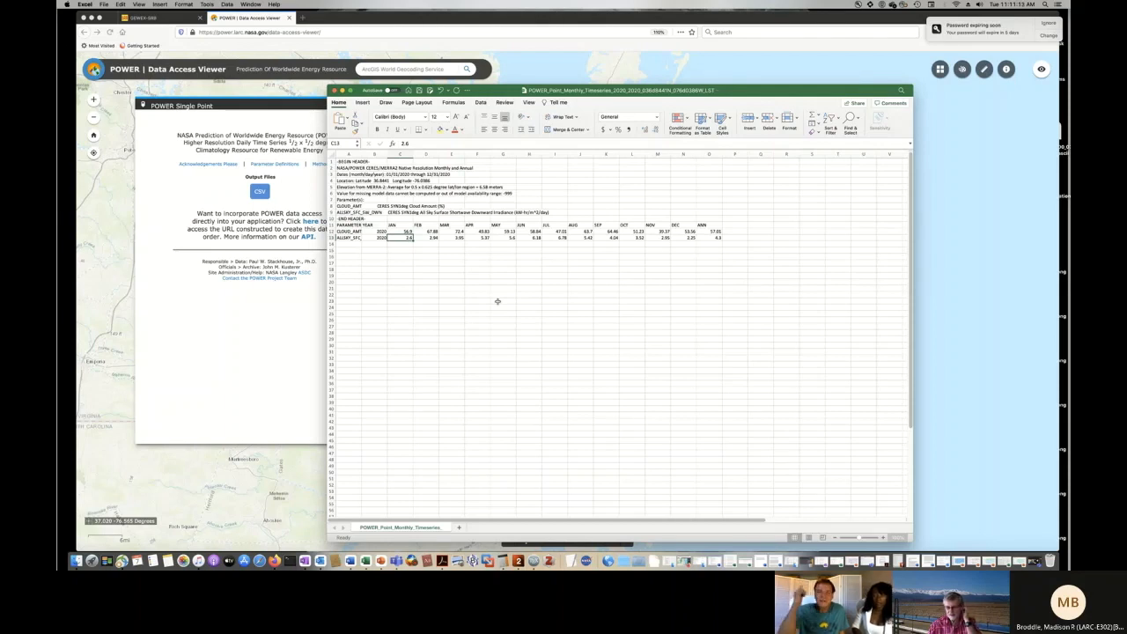
pyautogui.moveTo(450, 300)
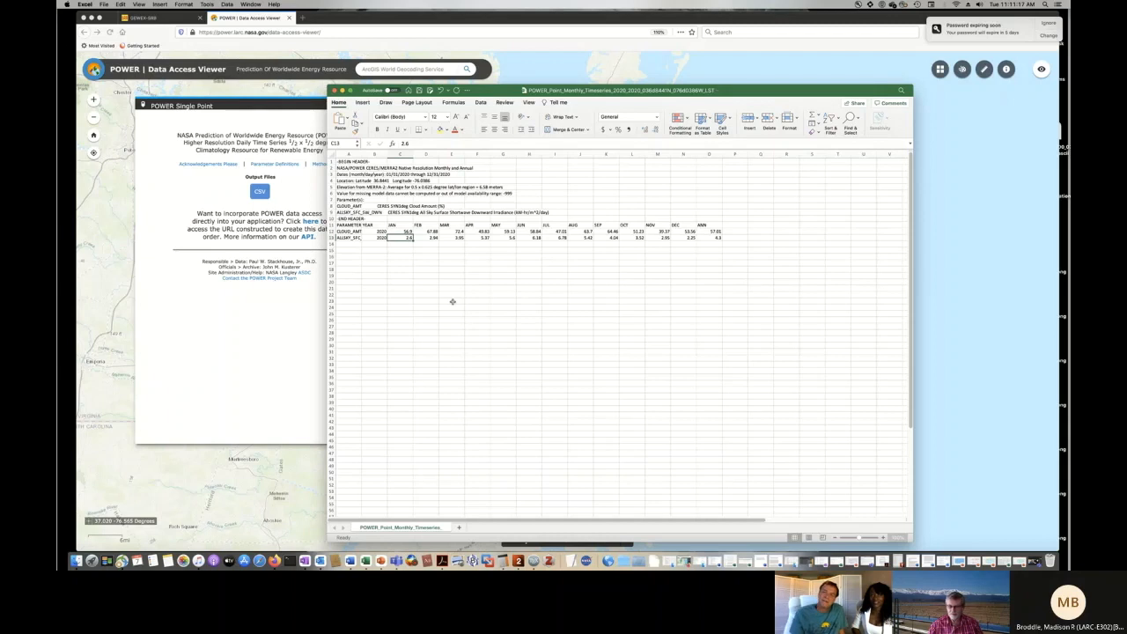
pyautogui.moveTo(498, 316)
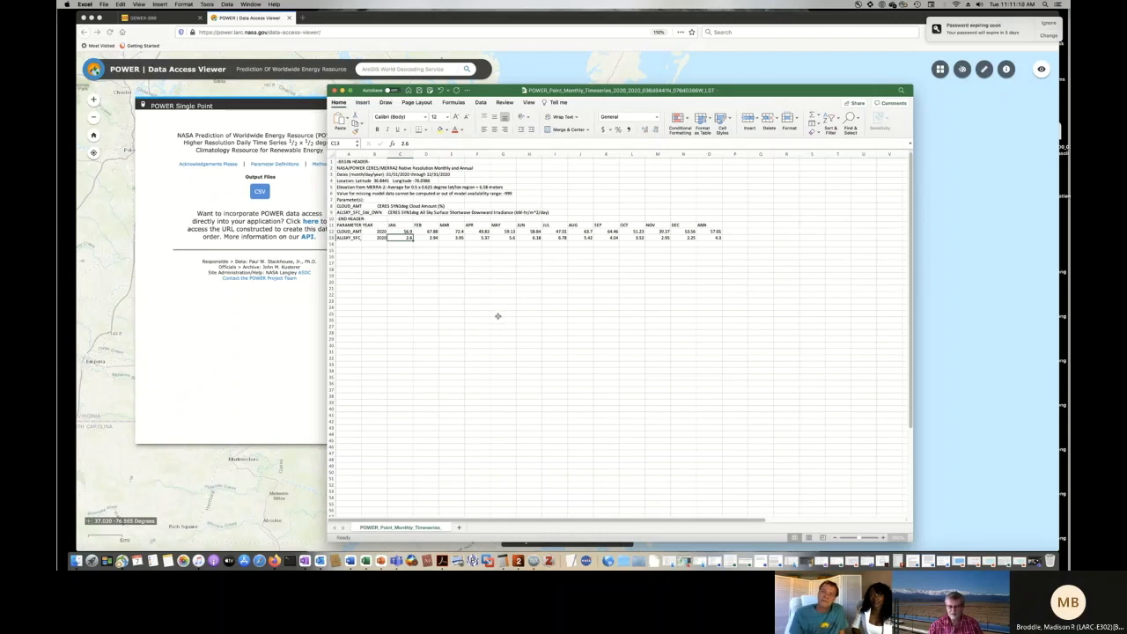
pyautogui.moveTo(445, 273)
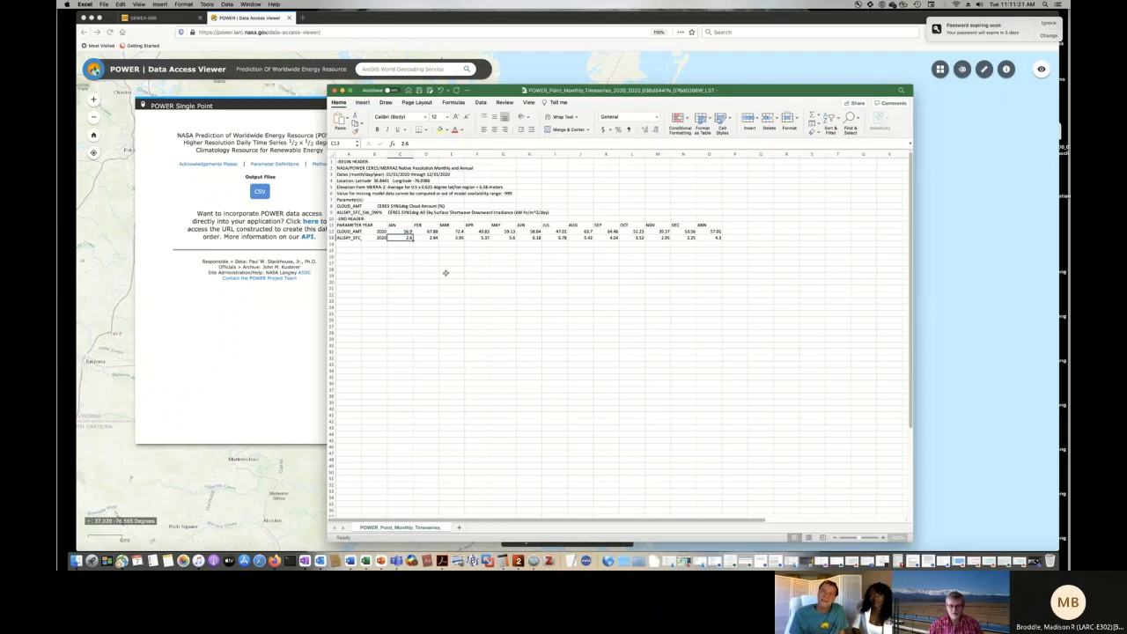
pyautogui.moveTo(519, 300)
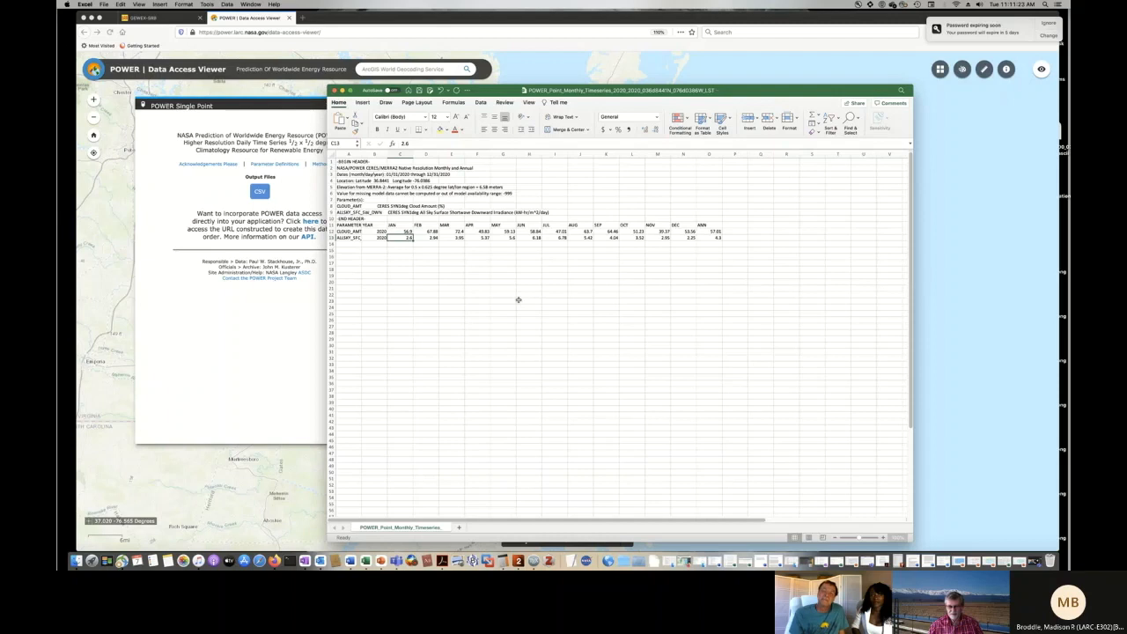
pyautogui.moveTo(443, 245)
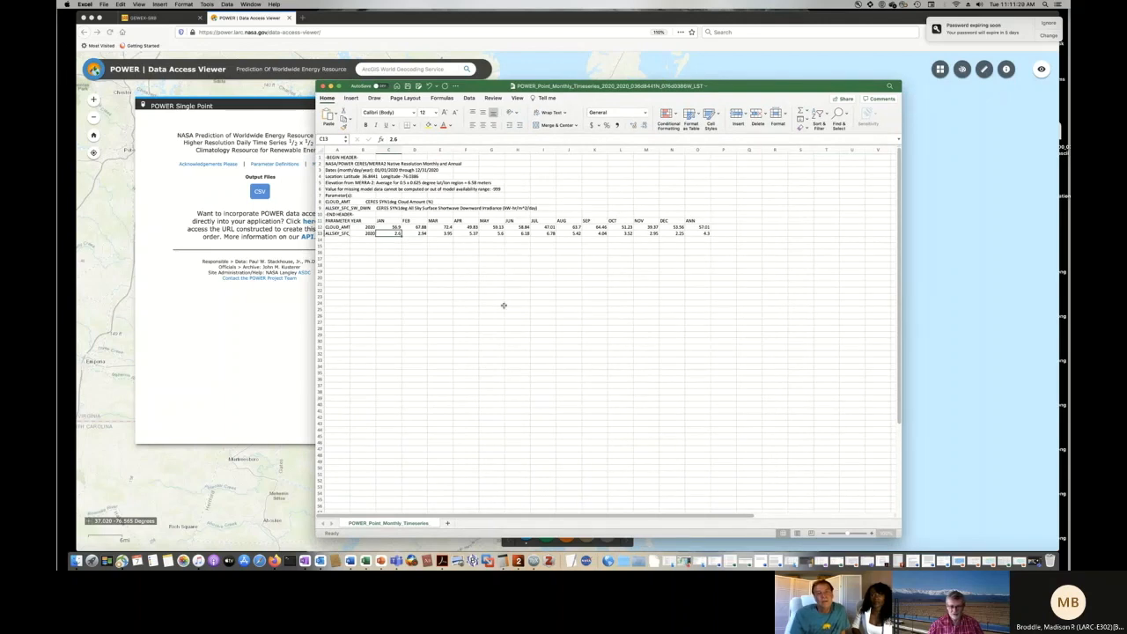
pyautogui.moveTo(536, 320)
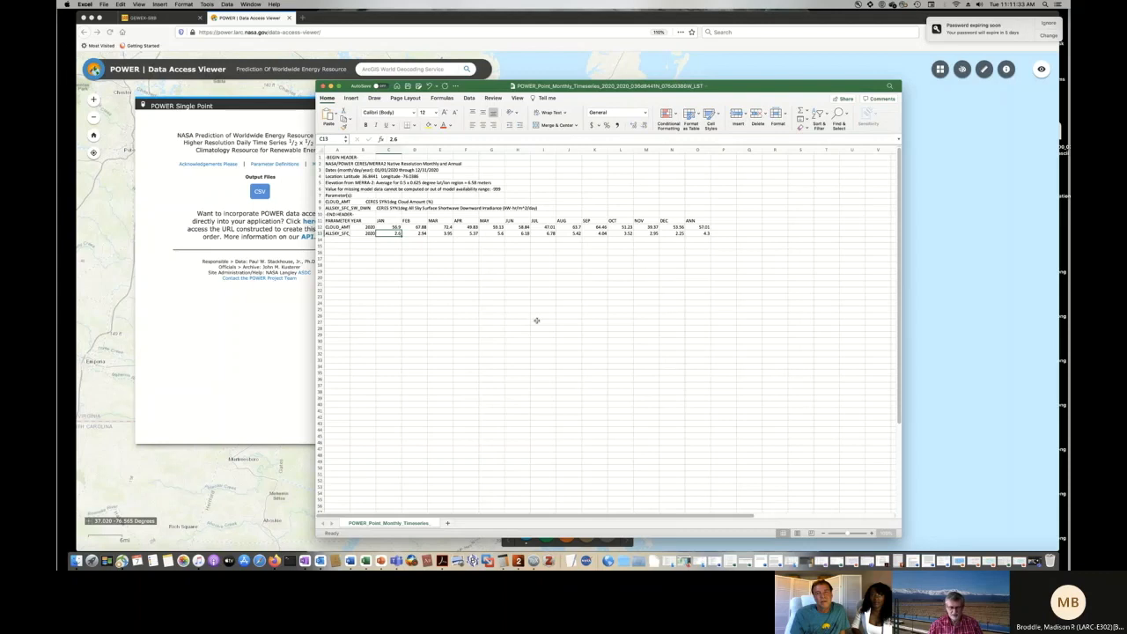
pyautogui.moveTo(579, 281)
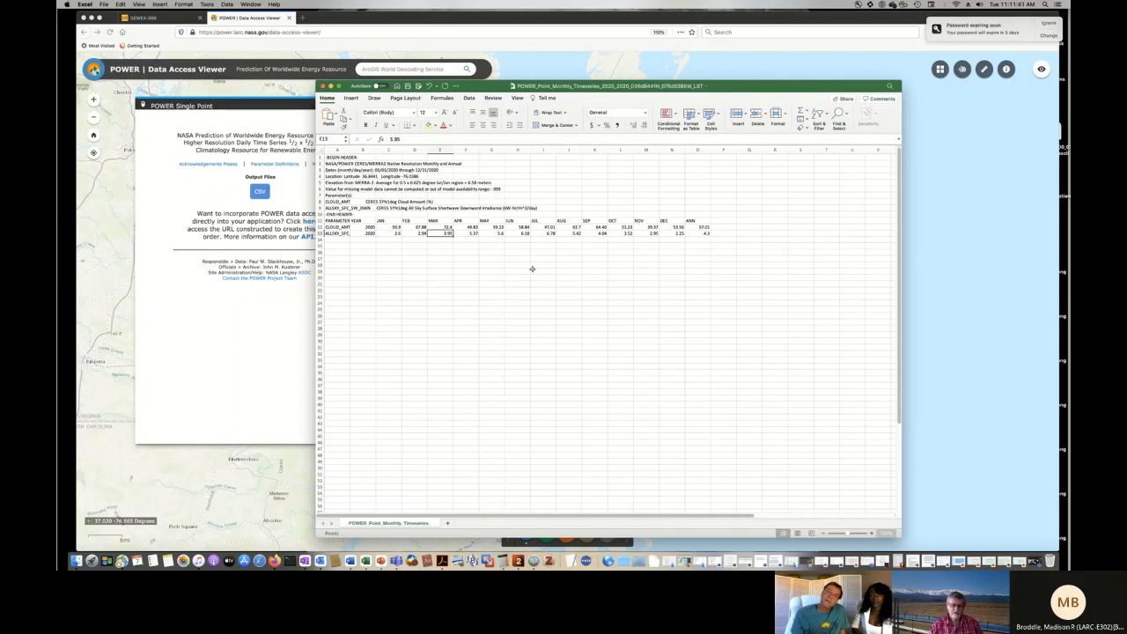
pyautogui.click(388, 233)
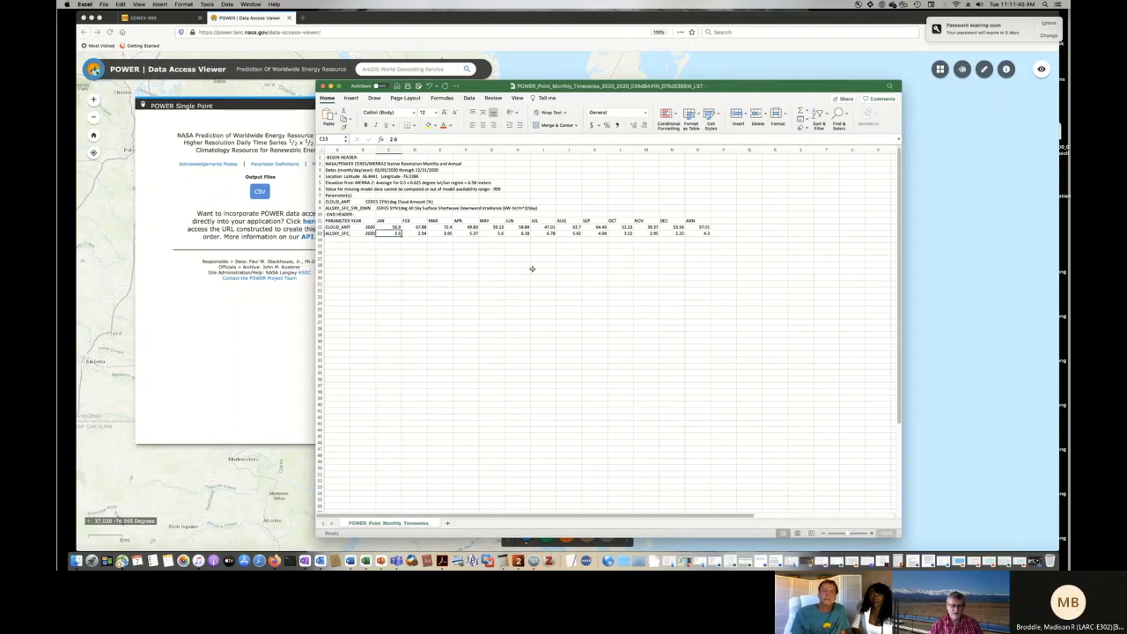
pyautogui.click(524, 232)
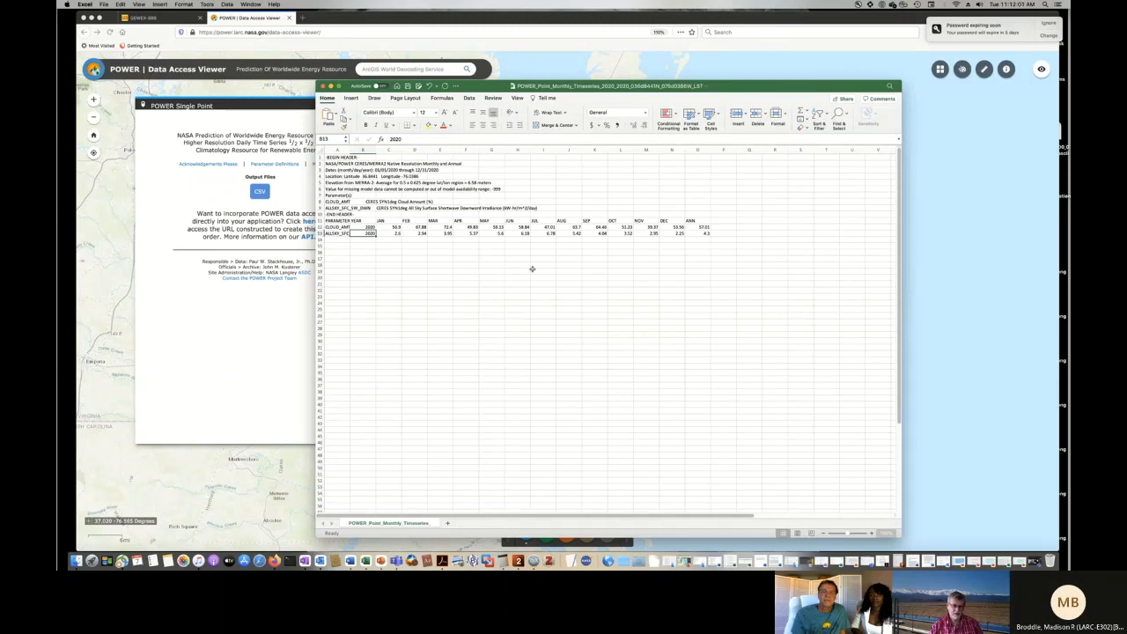
pyautogui.click(422, 234)
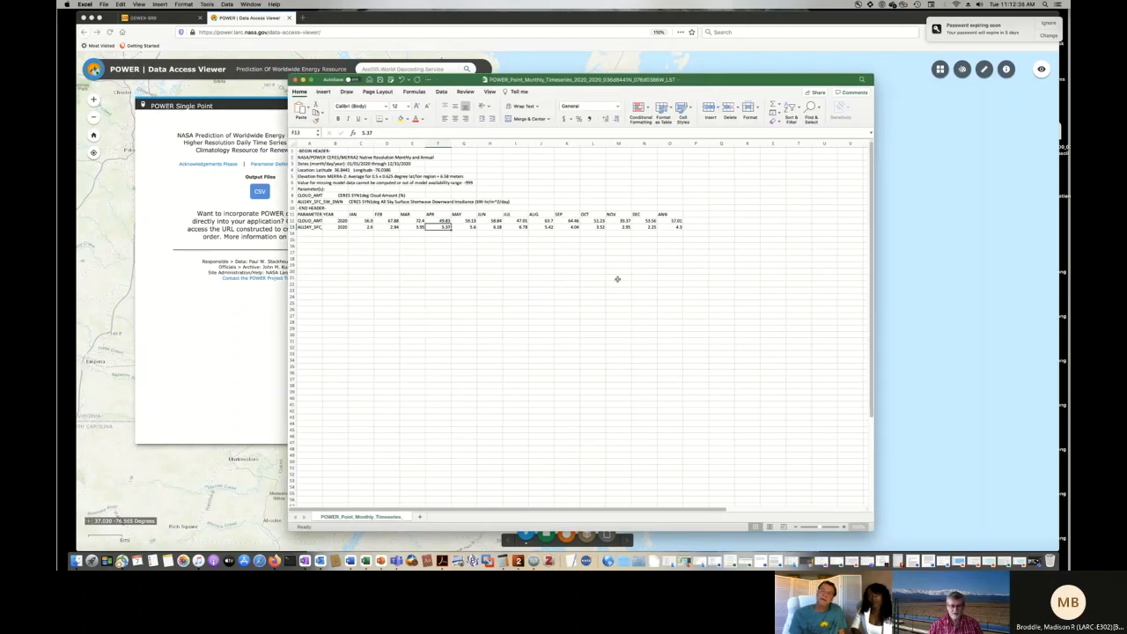
pyautogui.moveTo(612, 301)
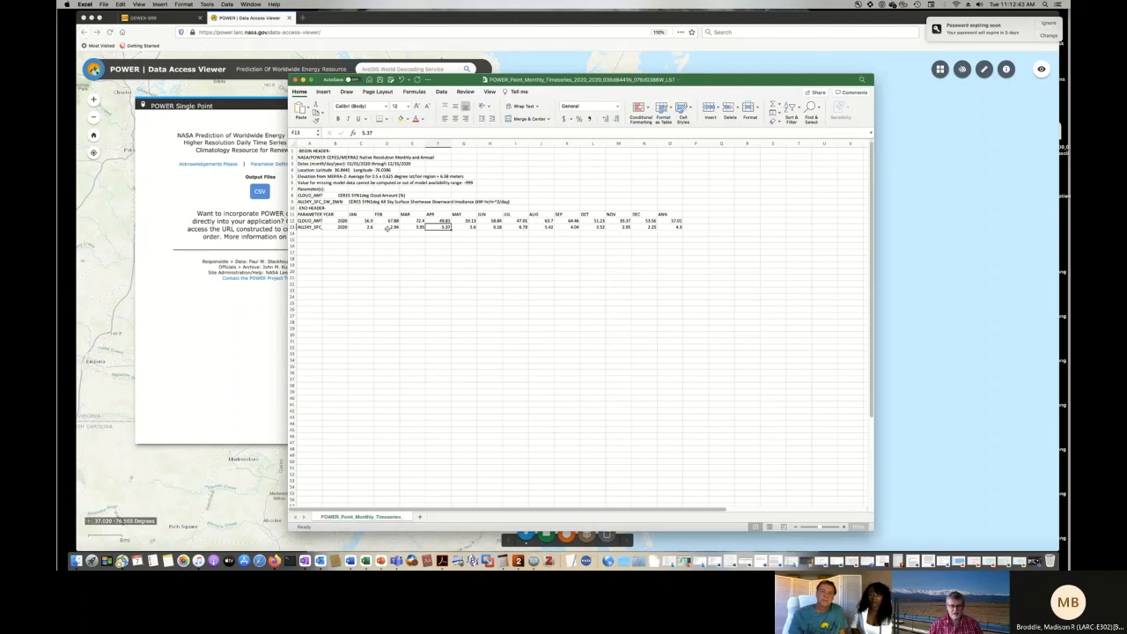
pyautogui.moveTo(576, 250)
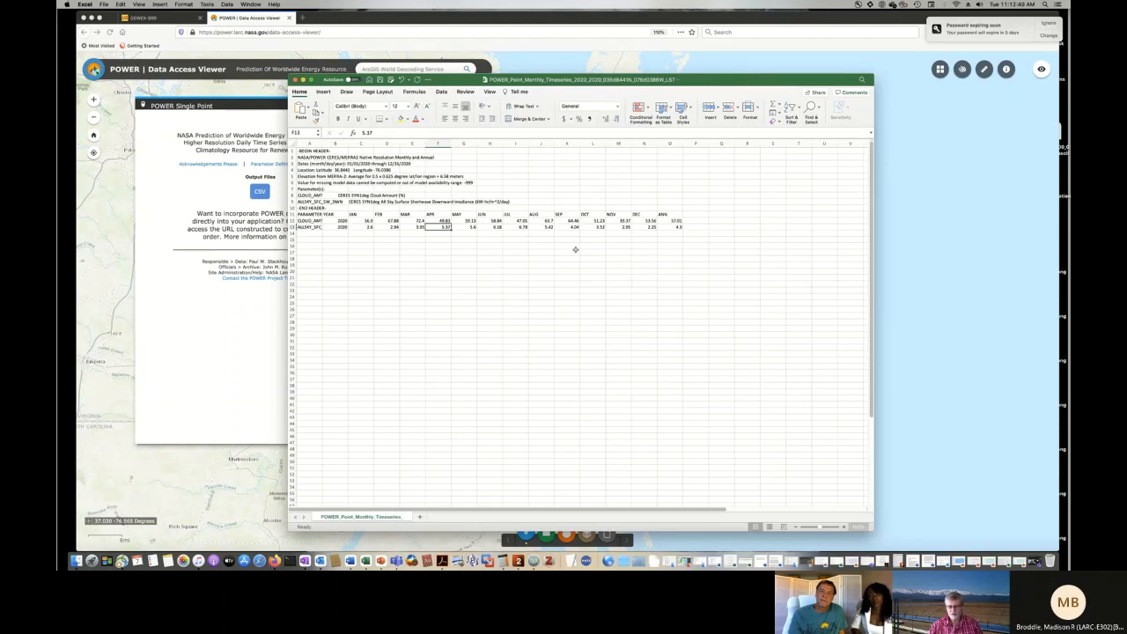
pyautogui.moveTo(619, 347)
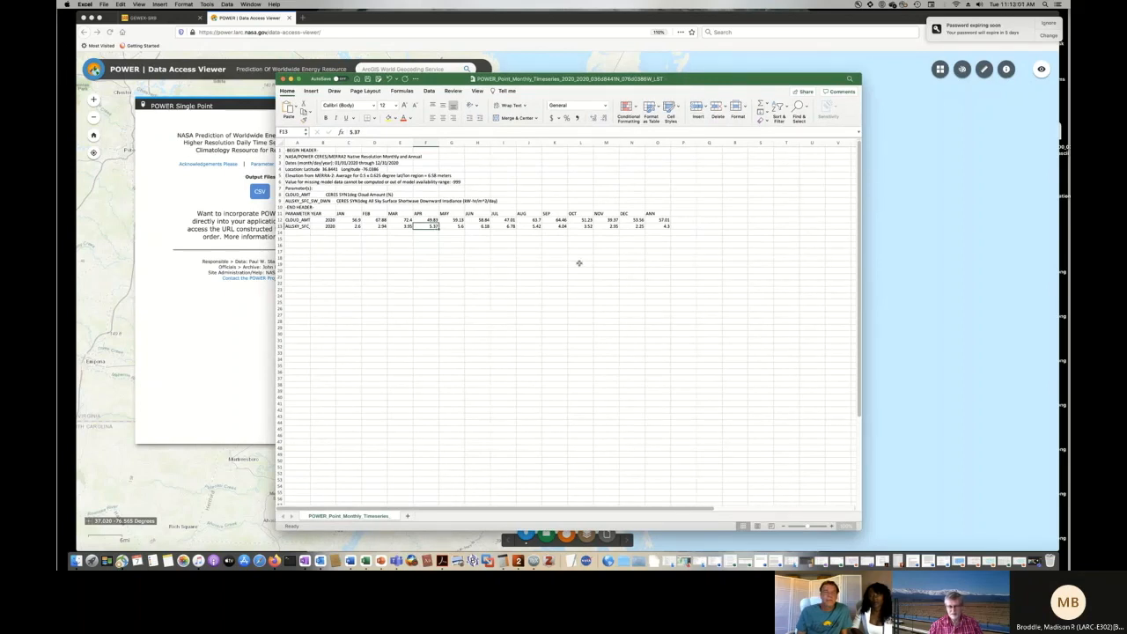
pyautogui.moveTo(569, 303)
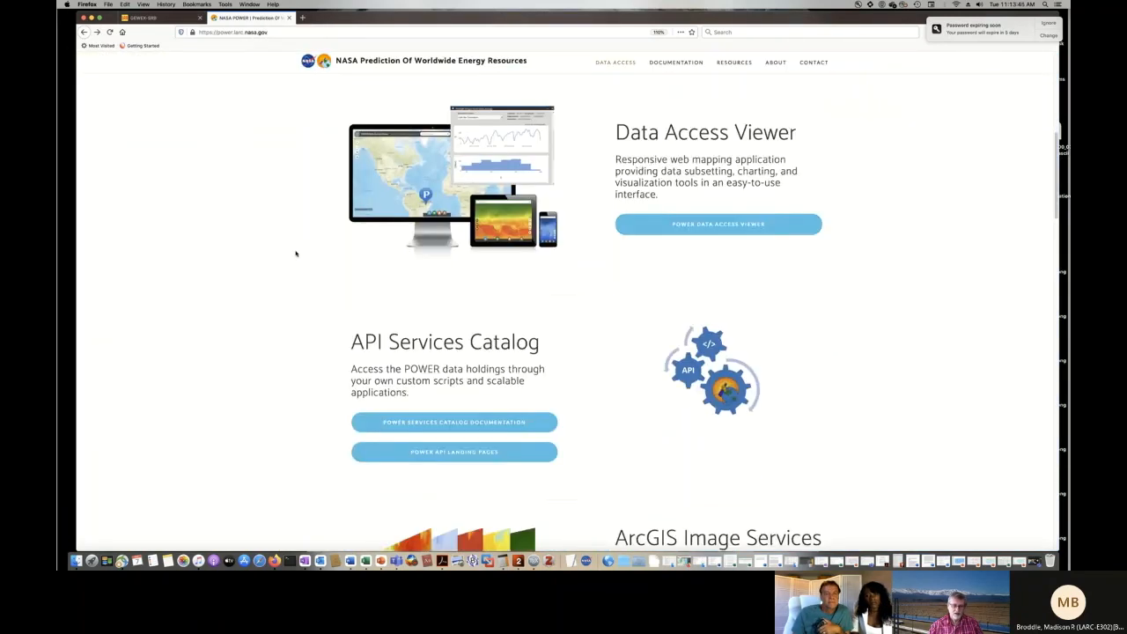
# - Scroll to the API Services Catalog and open the POWER Services Catalog Documentation
pyautogui.scroll(-3)
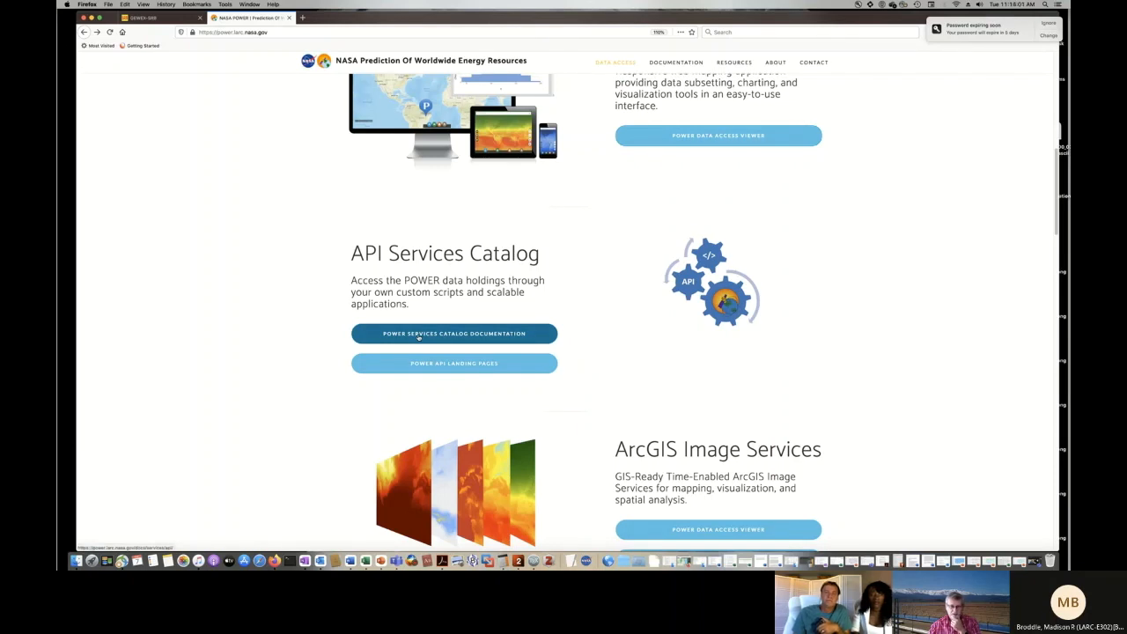
pyautogui.click(455, 332)
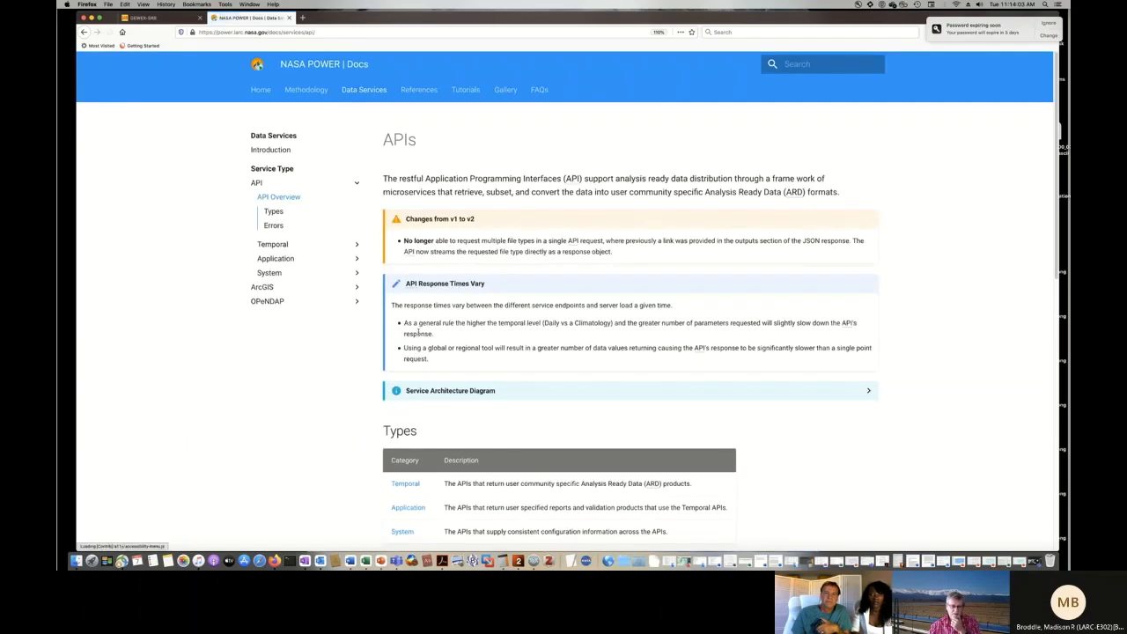
# - Scroll down the POWER Docs API page to the Errors section of HTTP codes
pyautogui.scroll(-3)
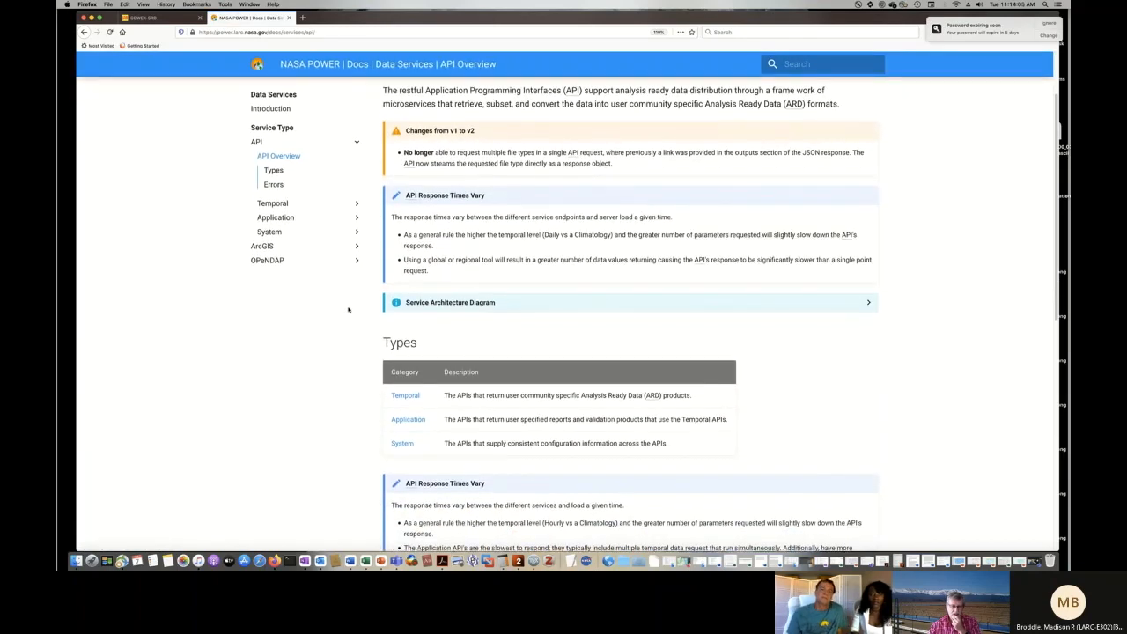
pyautogui.scroll(-3)
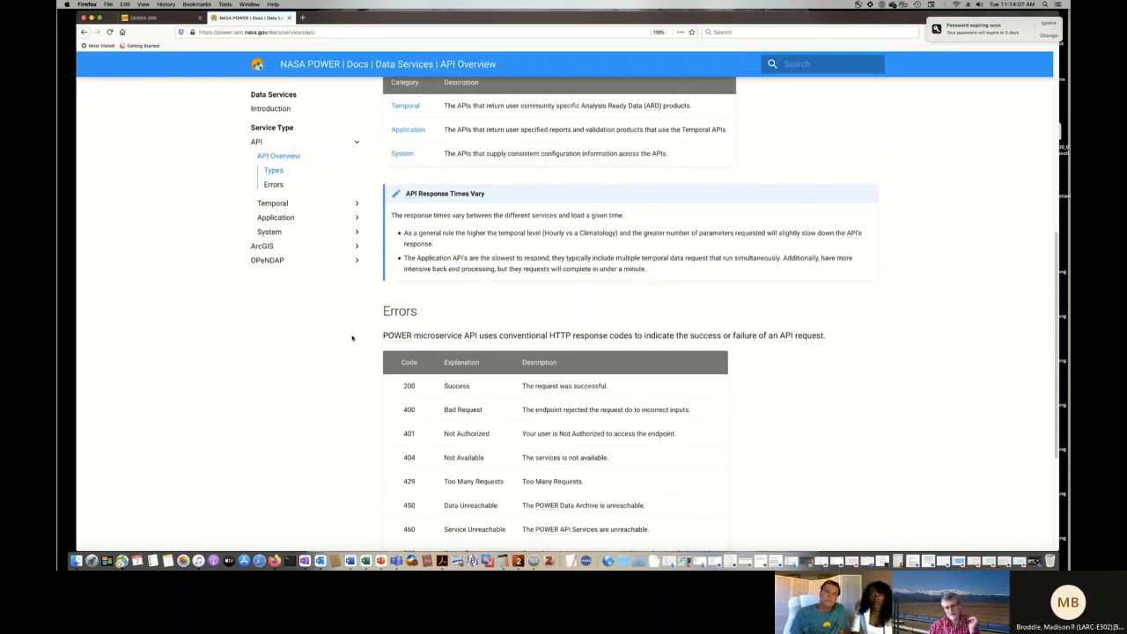
pyautogui.moveTo(347, 331)
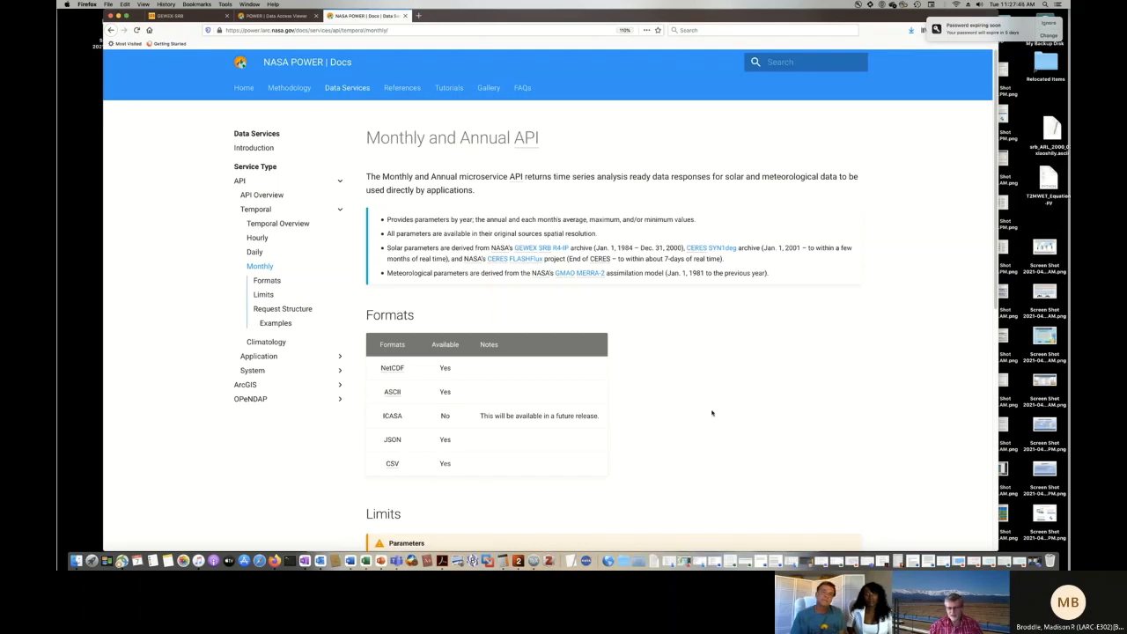
# - Scroll through the Monthly API page's Limits, Request Structure and Examples sections
pyautogui.scroll(-3)
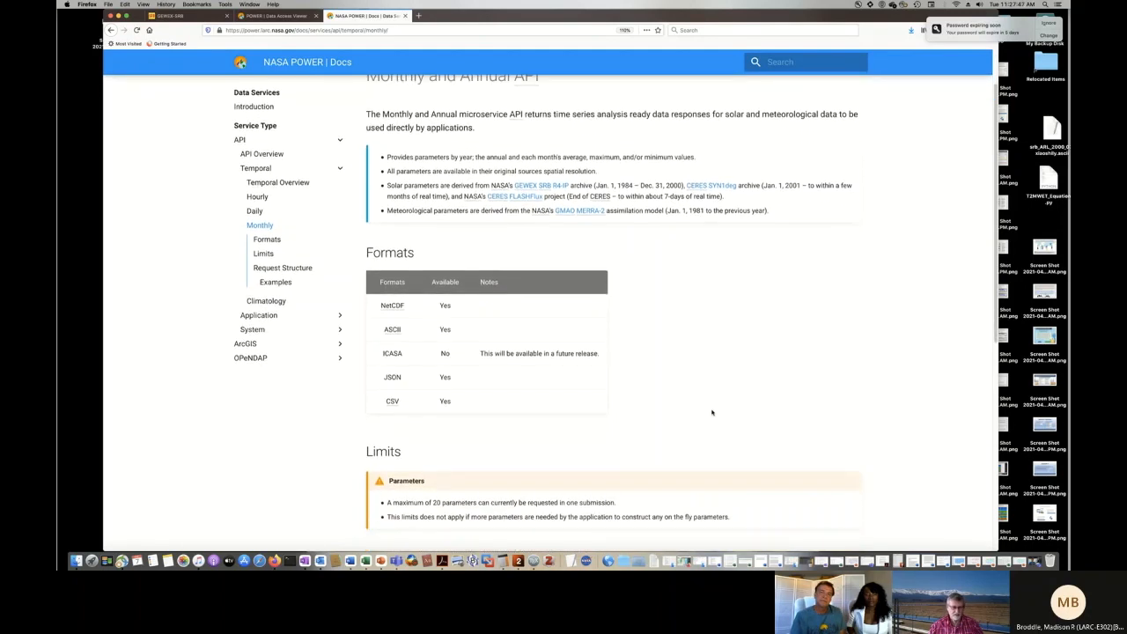
pyautogui.scroll(-3)
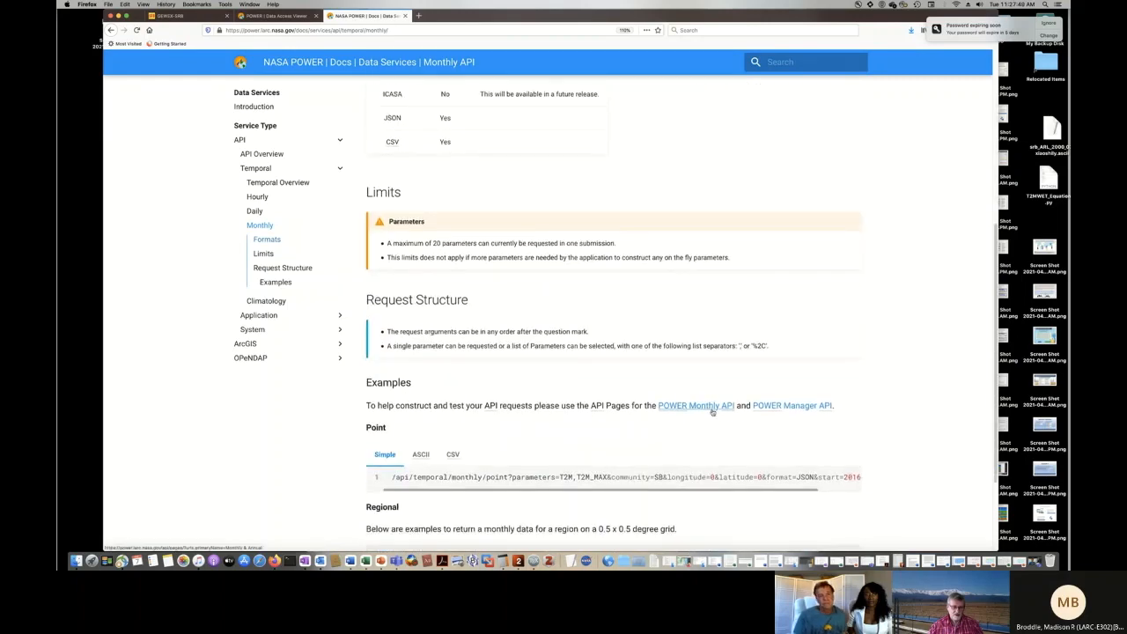
pyautogui.scroll(-3)
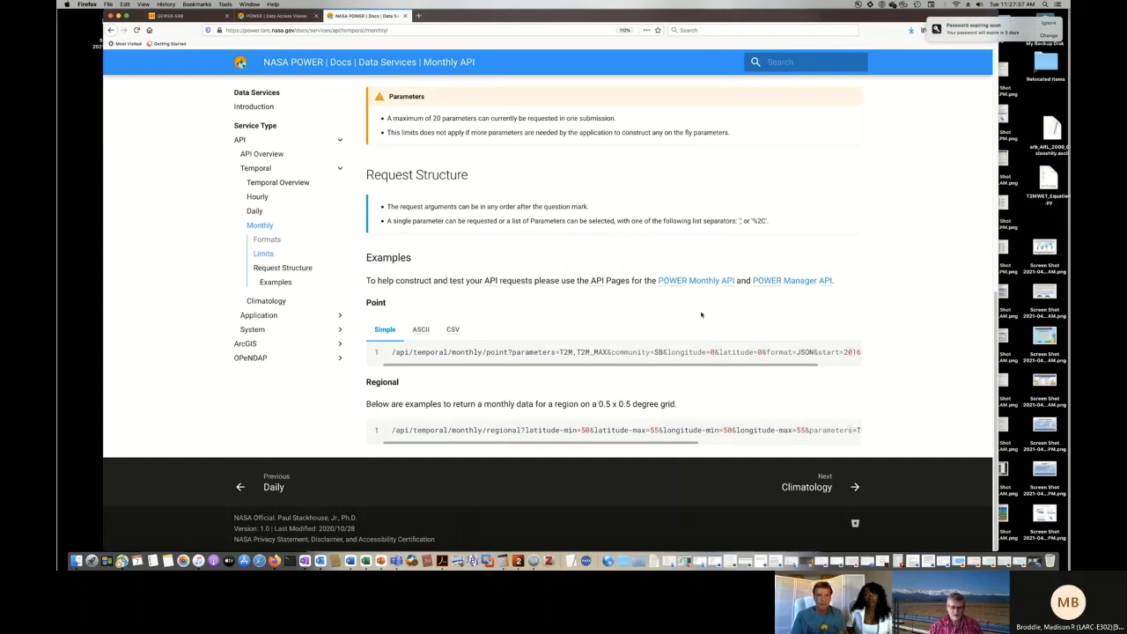
pyautogui.scroll(-3)
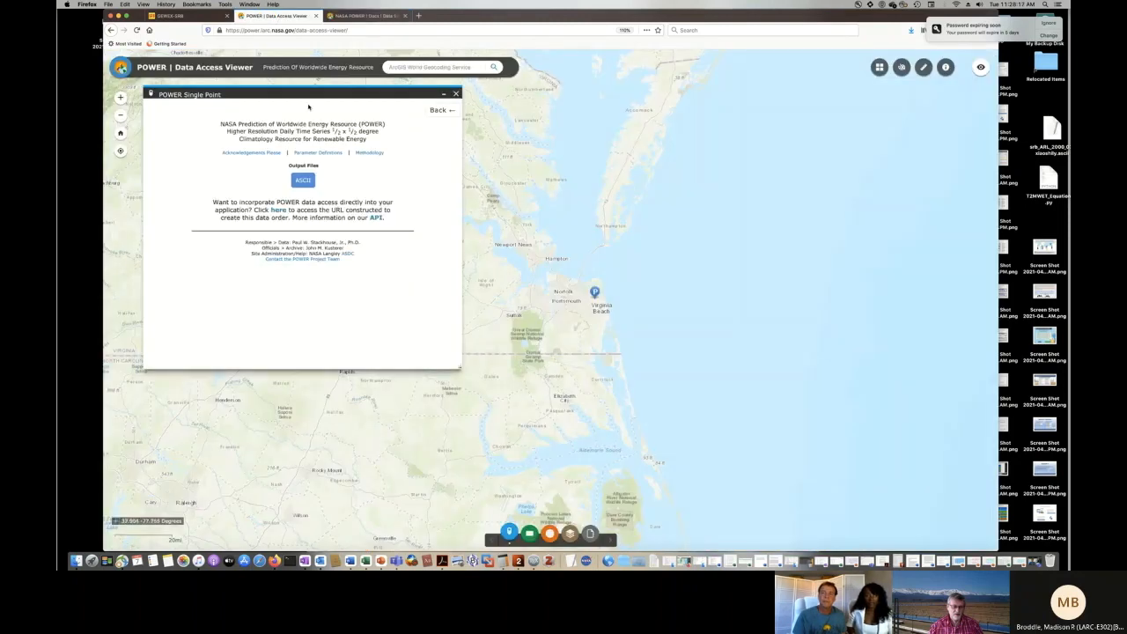
# - Resubmit the single-point request for cloud amount and surface shortwave irradiance in ASCII format
pyautogui.moveTo(308, 93); pyautogui.dragTo(357, 108)
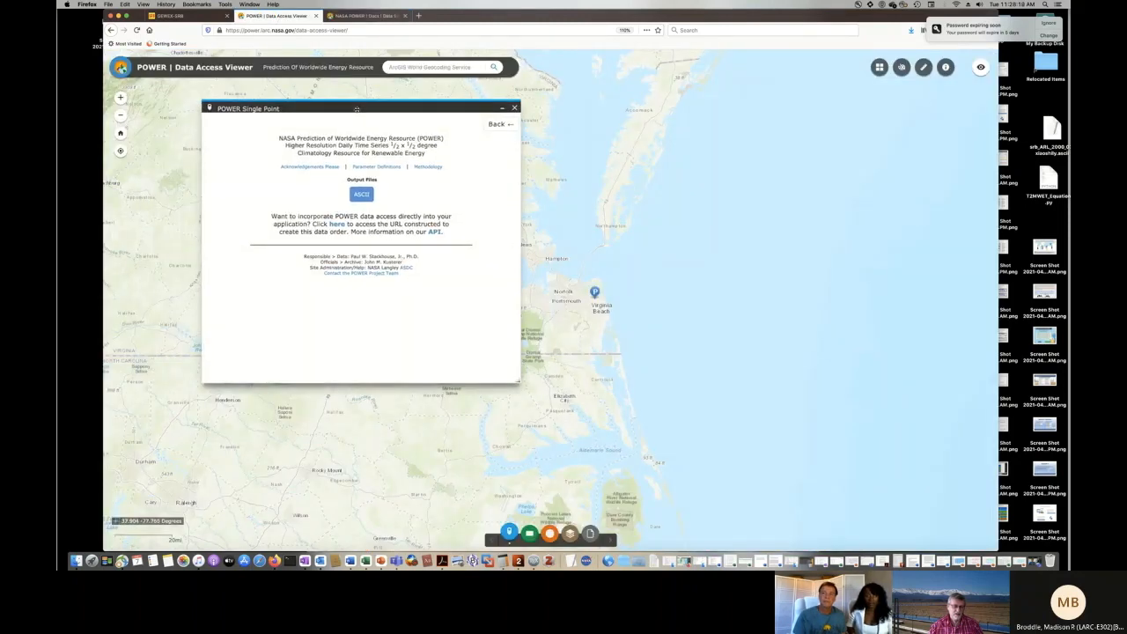
pyautogui.click(500, 124)
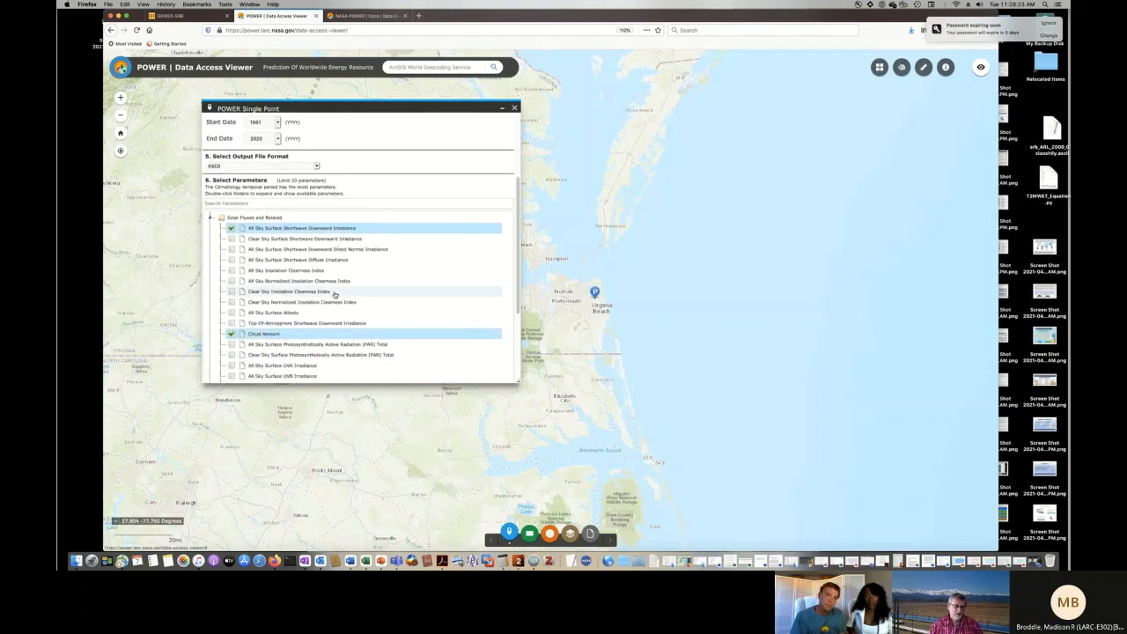
pyautogui.scroll(-3)
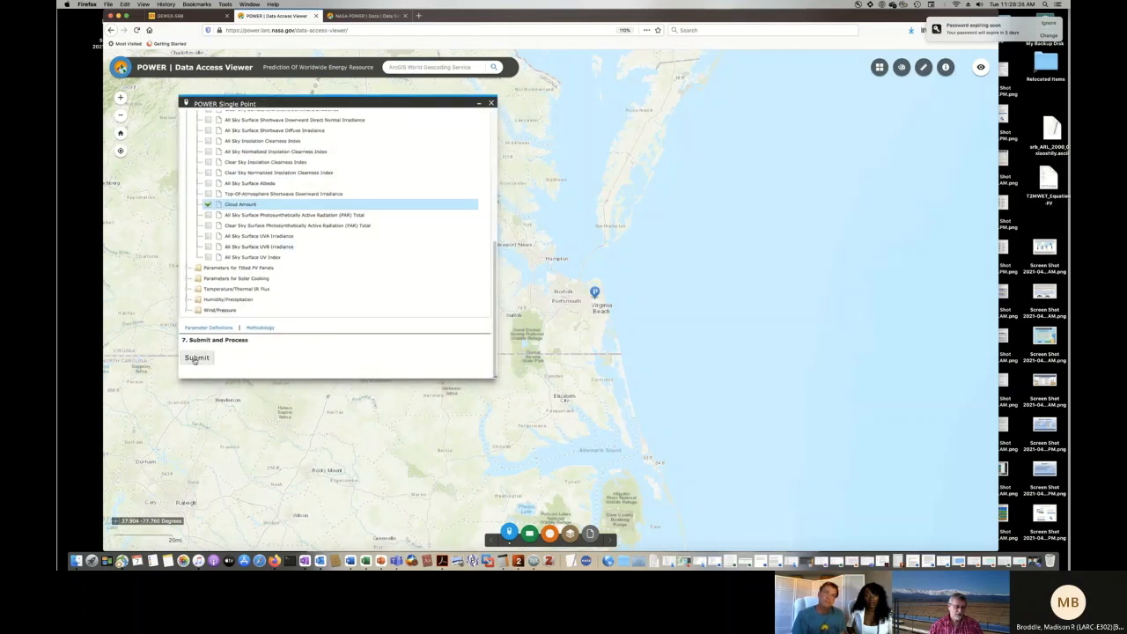
pyautogui.click(196, 357)
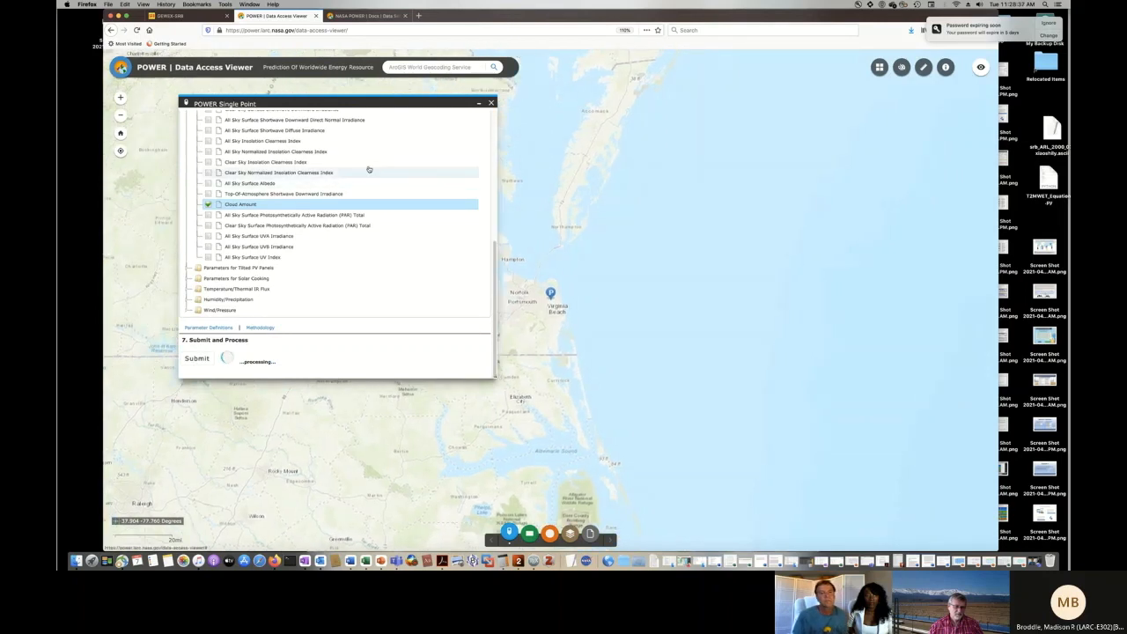
pyautogui.click(196, 359)
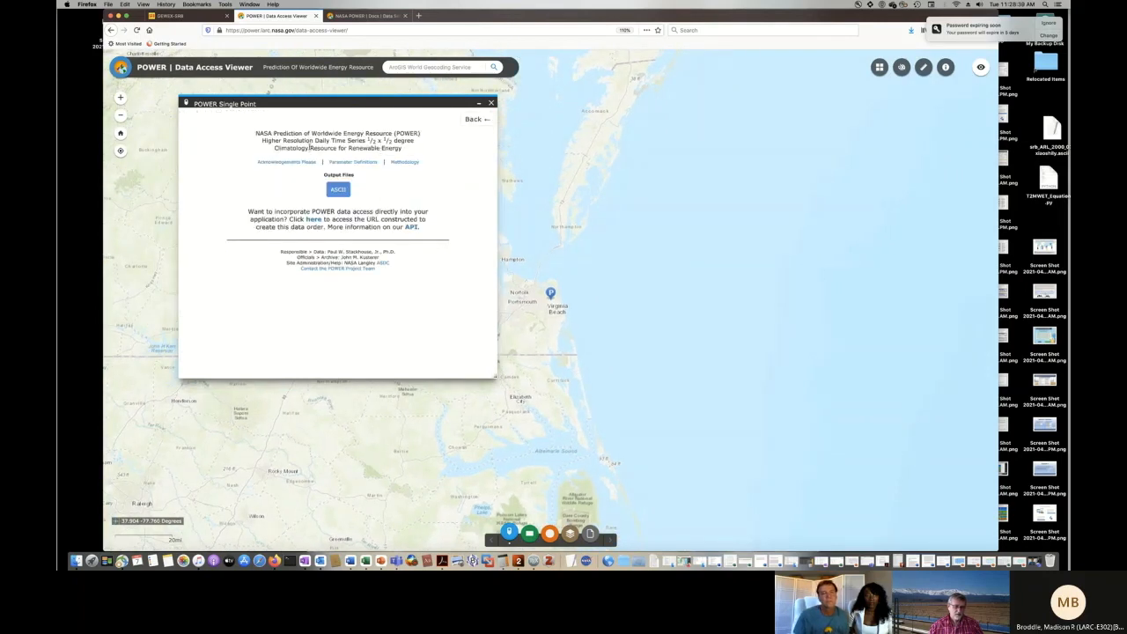
pyautogui.click(339, 190)
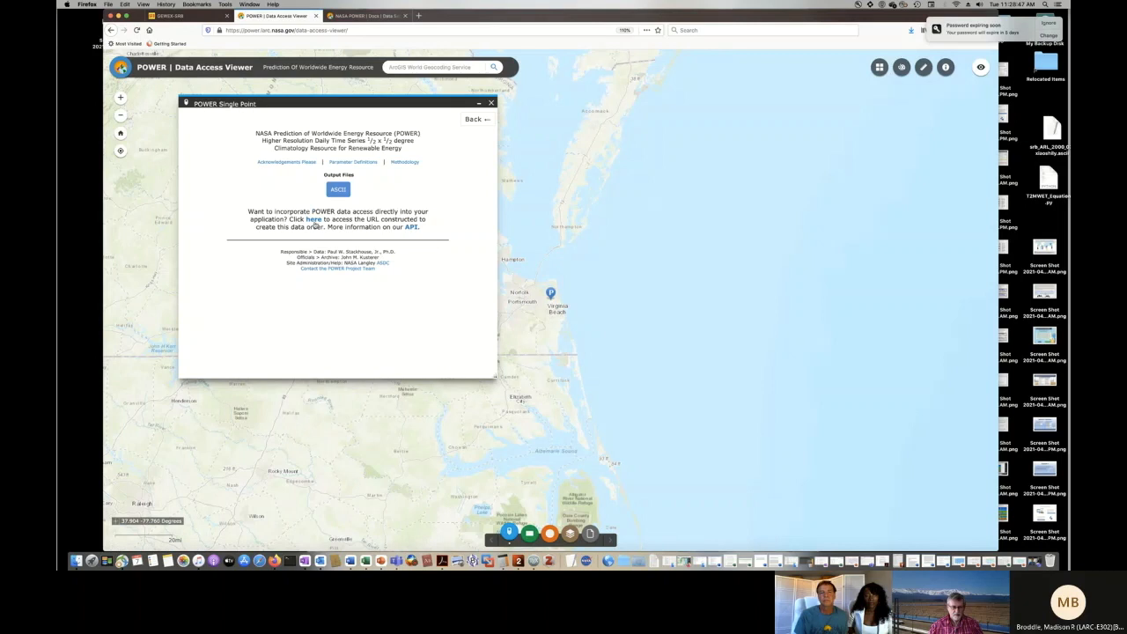
pyautogui.moveTo(314, 221)
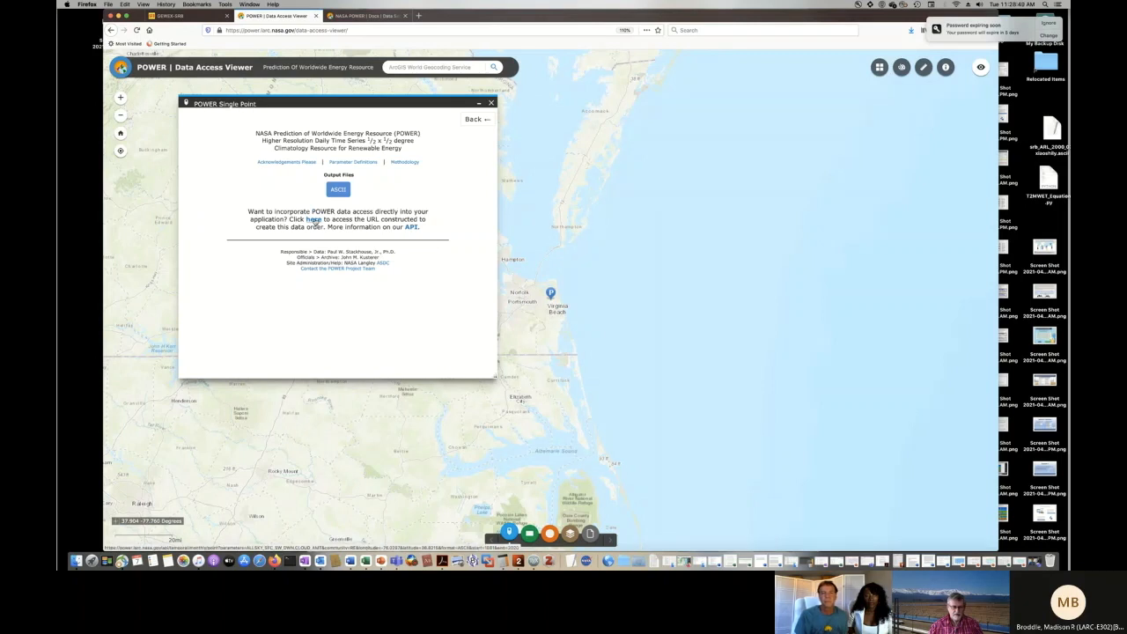
# - Copy the API link location from the data order's 'here' link
pyautogui.rightClick(313, 219)
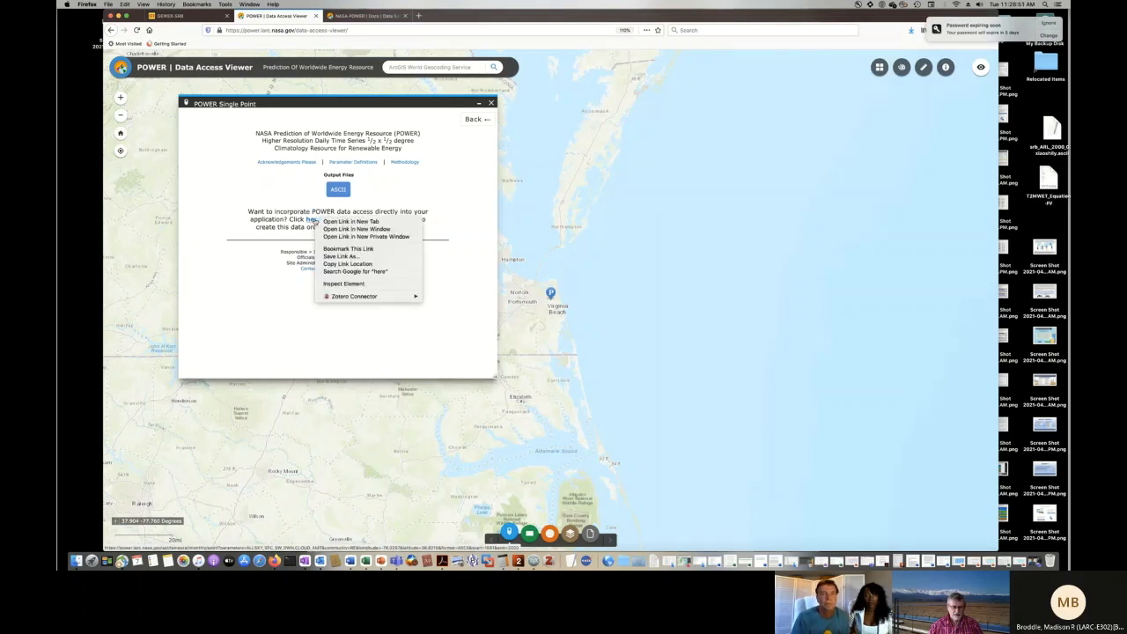
pyautogui.moveTo(352, 221)
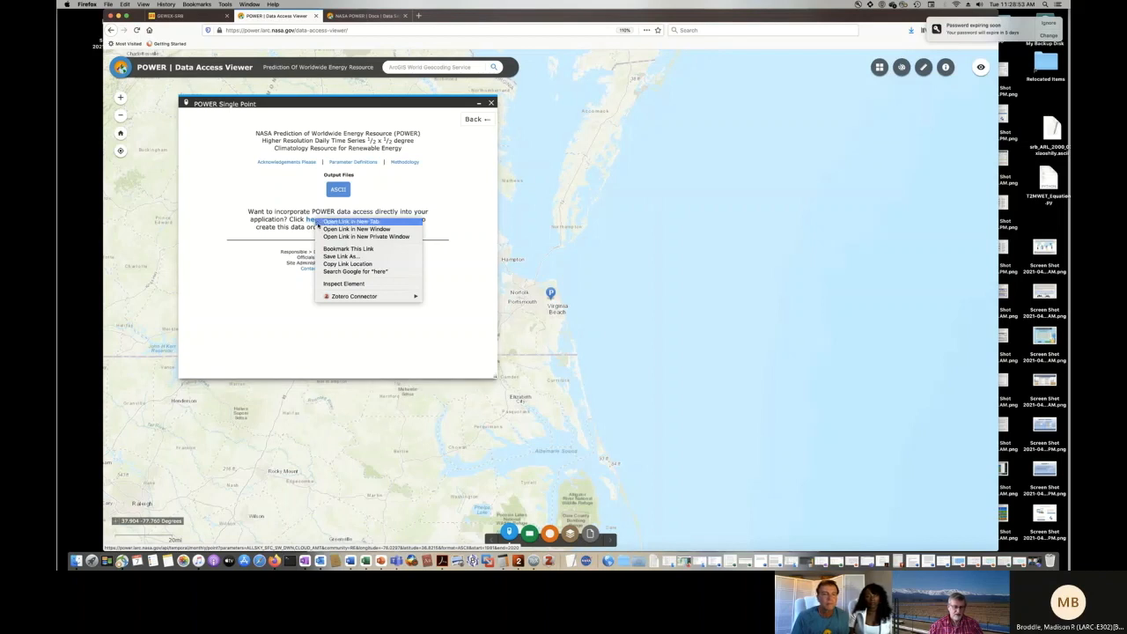
pyautogui.moveTo(347, 264)
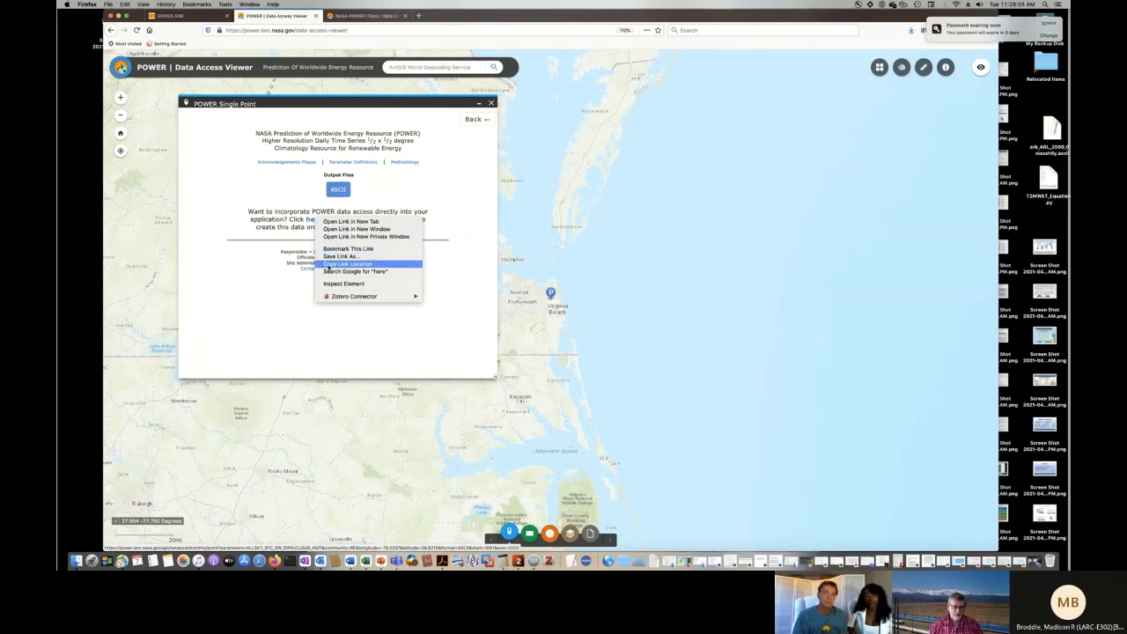
pyautogui.click(347, 263)
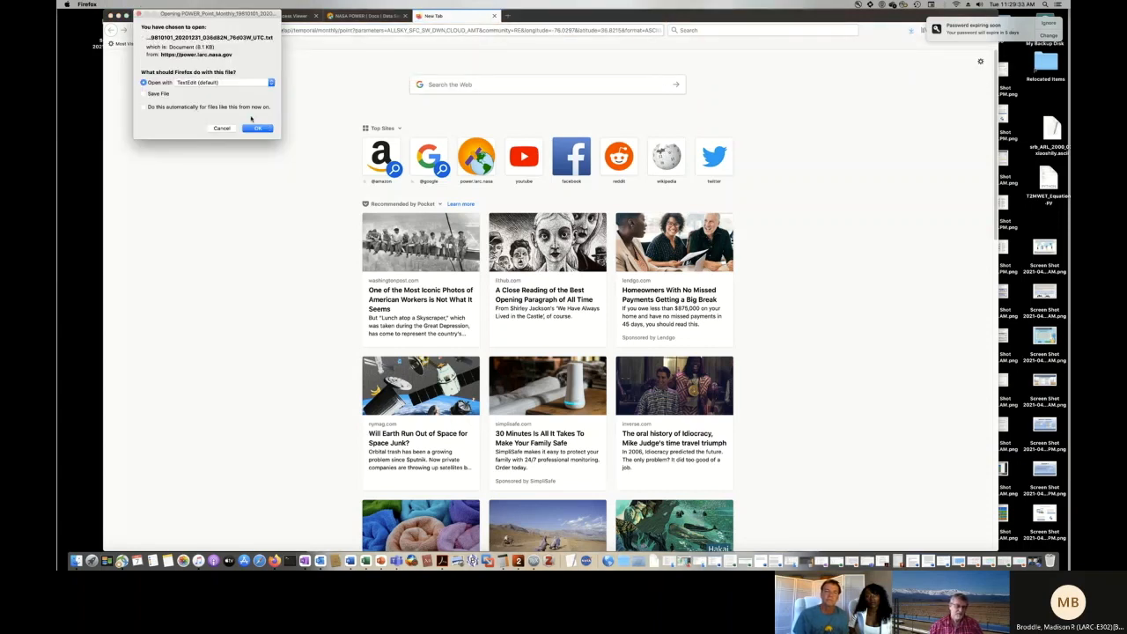
# - Confirm Firefox's download dialog to open the monthly point file in TextEdit
pyautogui.click(257, 128)
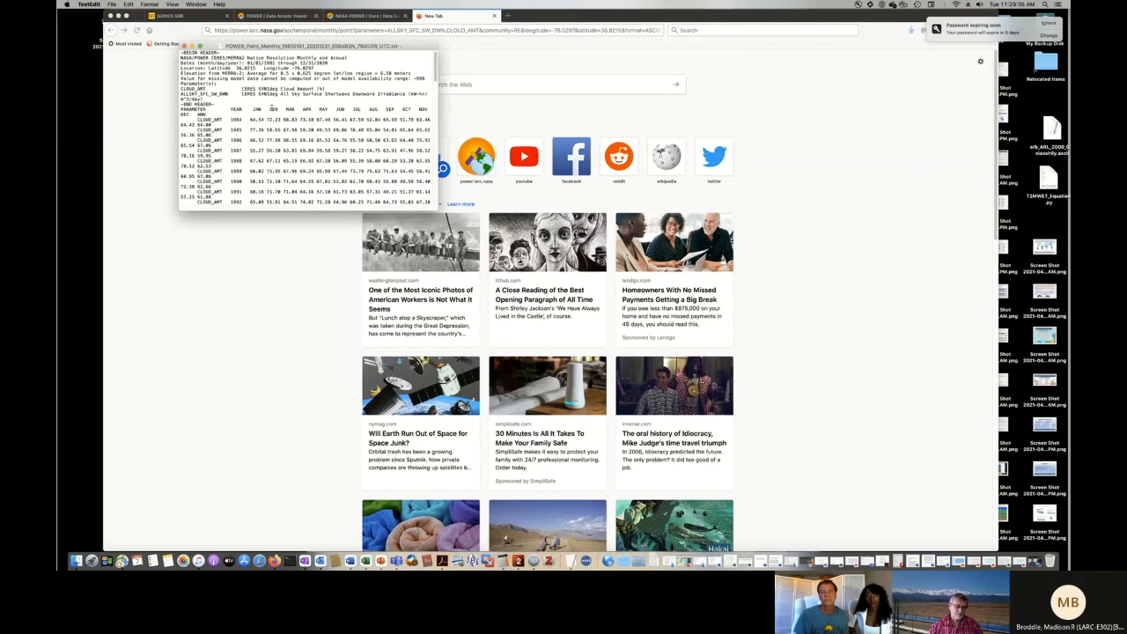